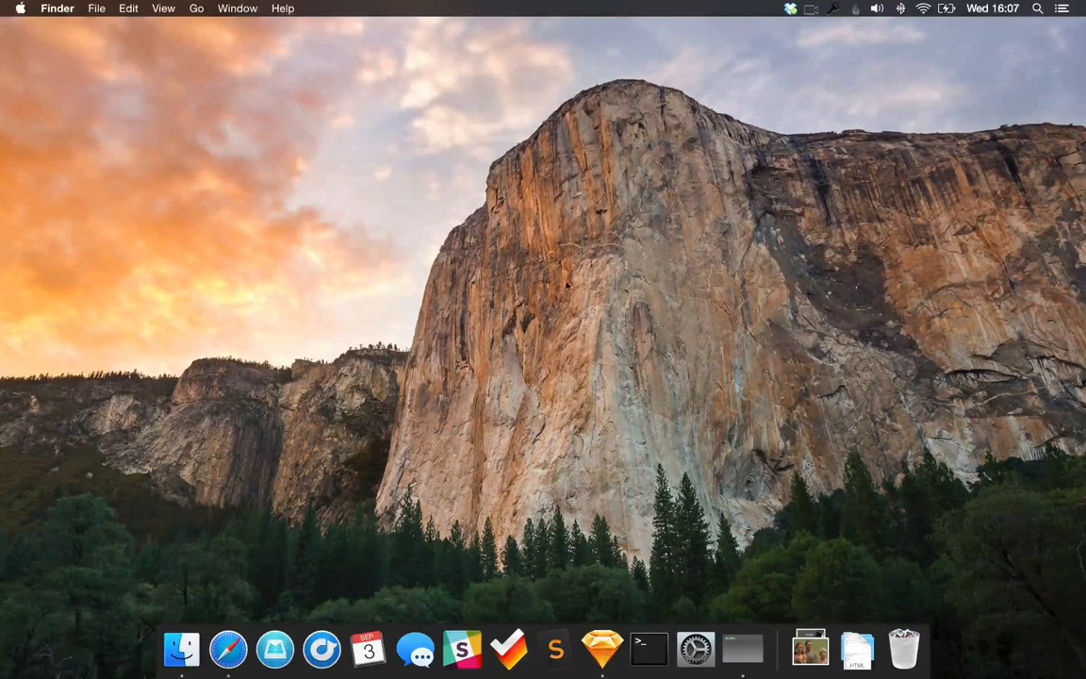
Show the bjango colour-palette article in Safari, skim it and return to the top.
click(227, 649)
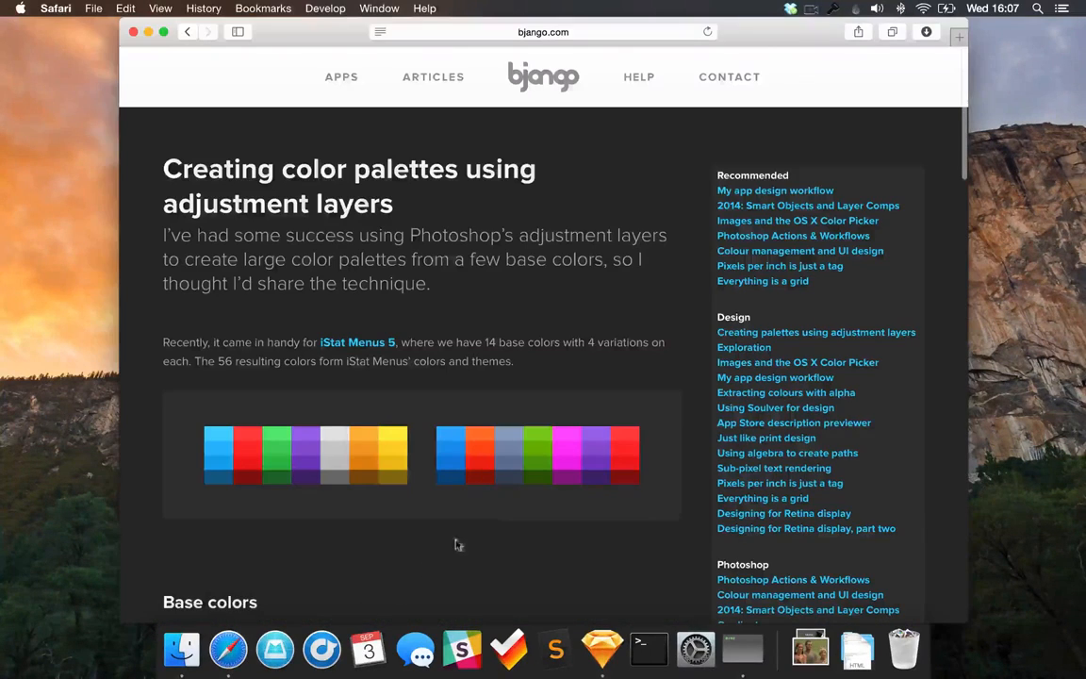
mouse_move(490, 404)
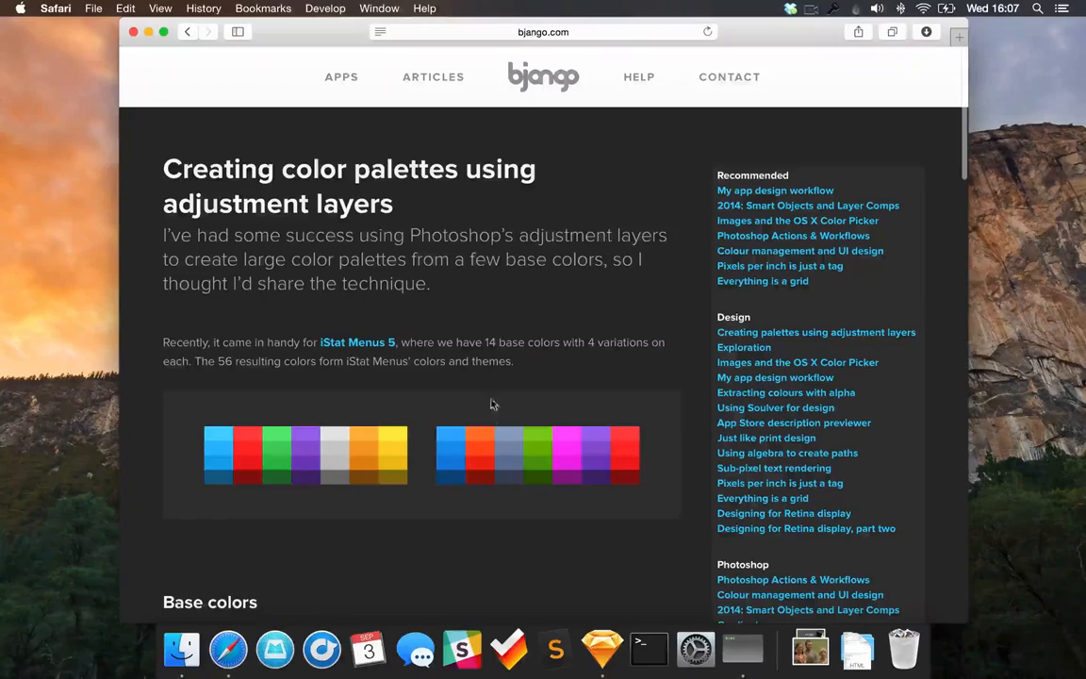
scroll(down, 3)
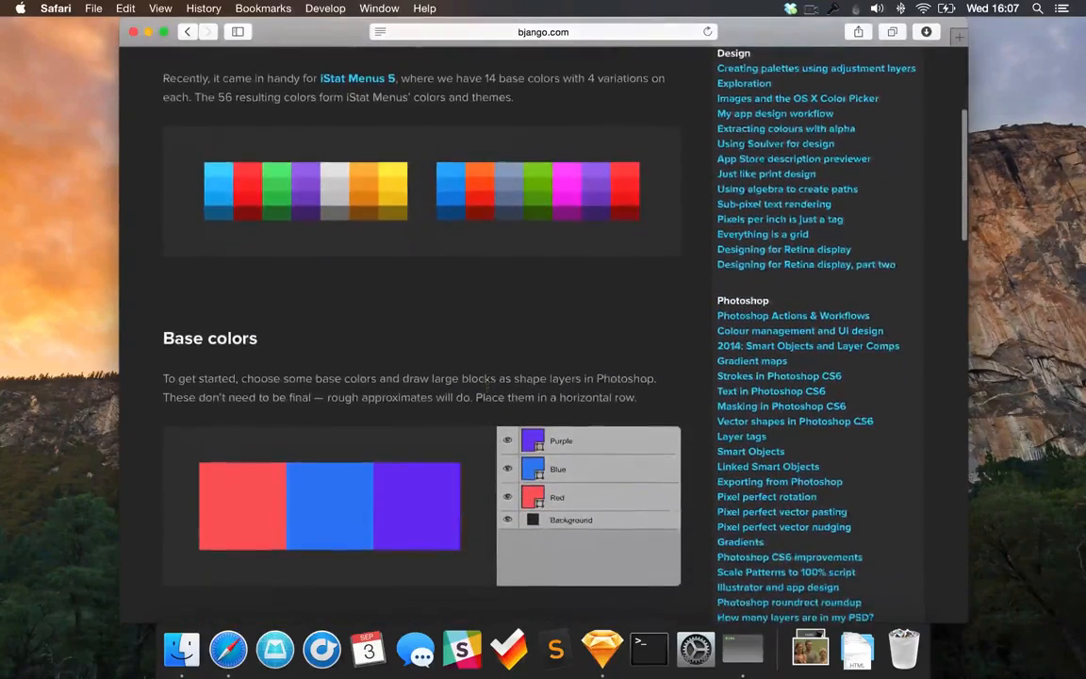
scroll(down, 3)
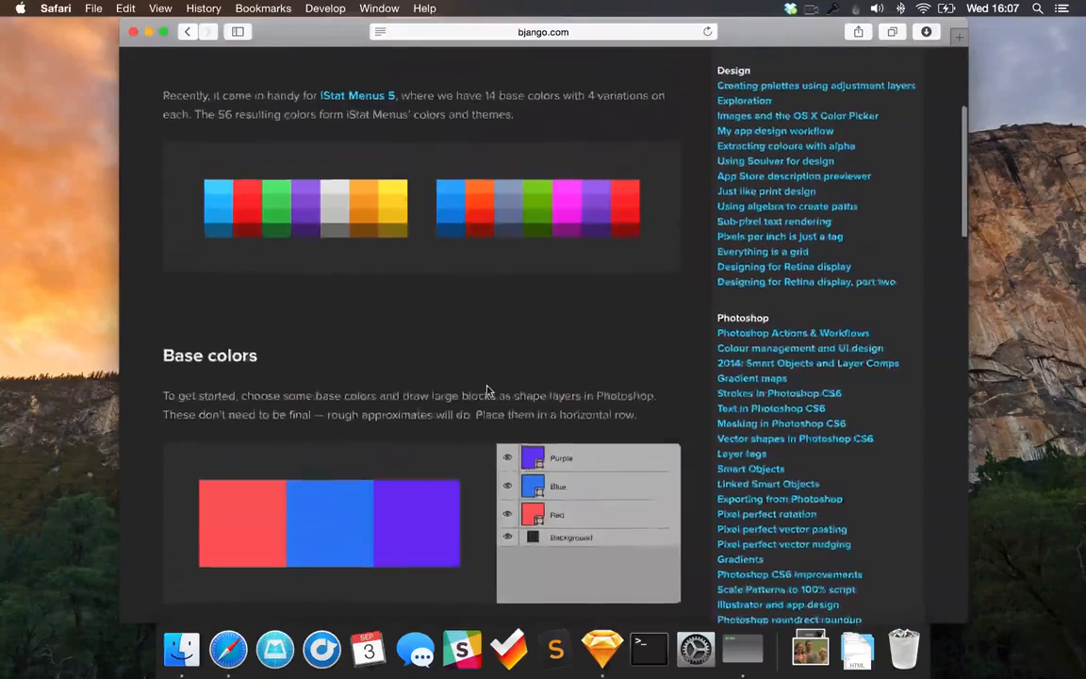
scroll(down, 3)
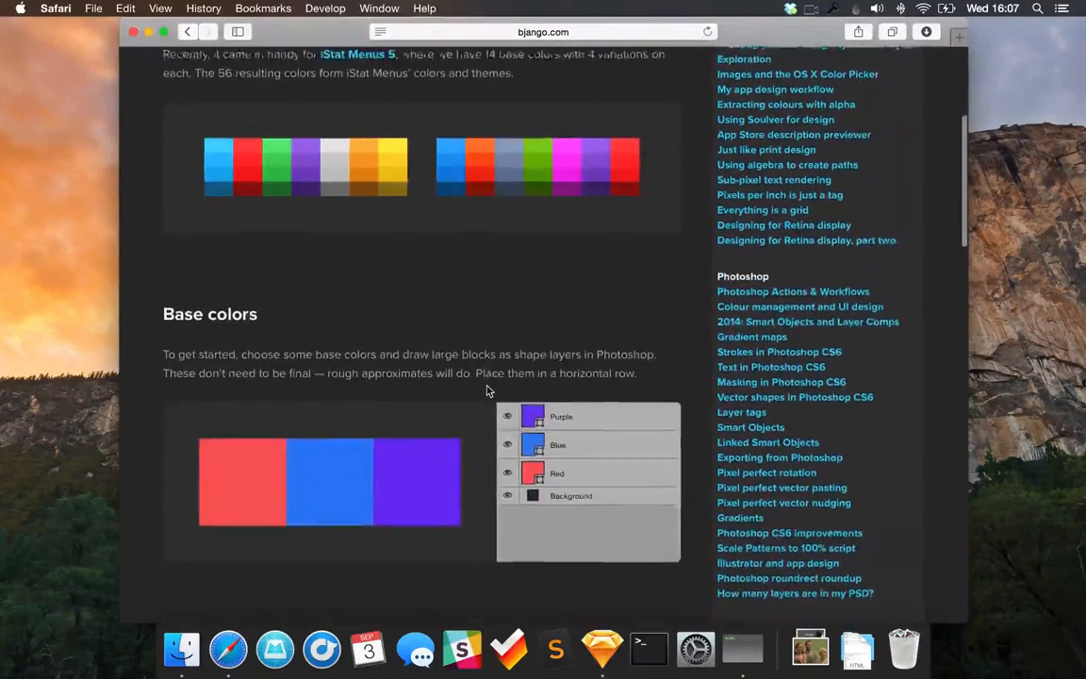
scroll(down, 3)
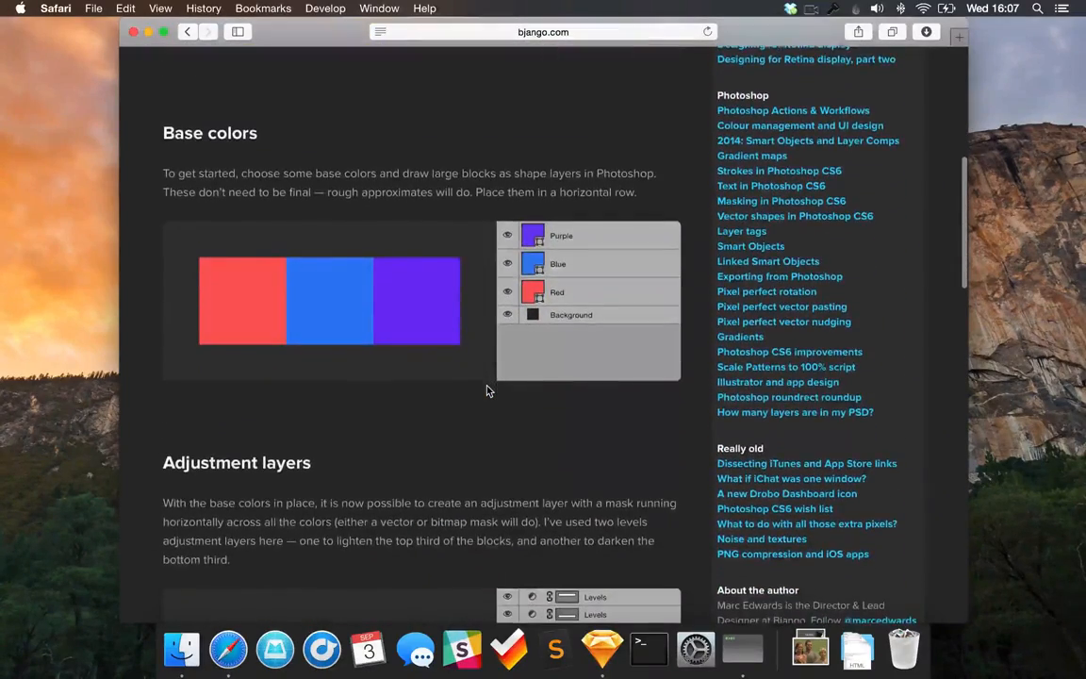
scroll(down, 3)
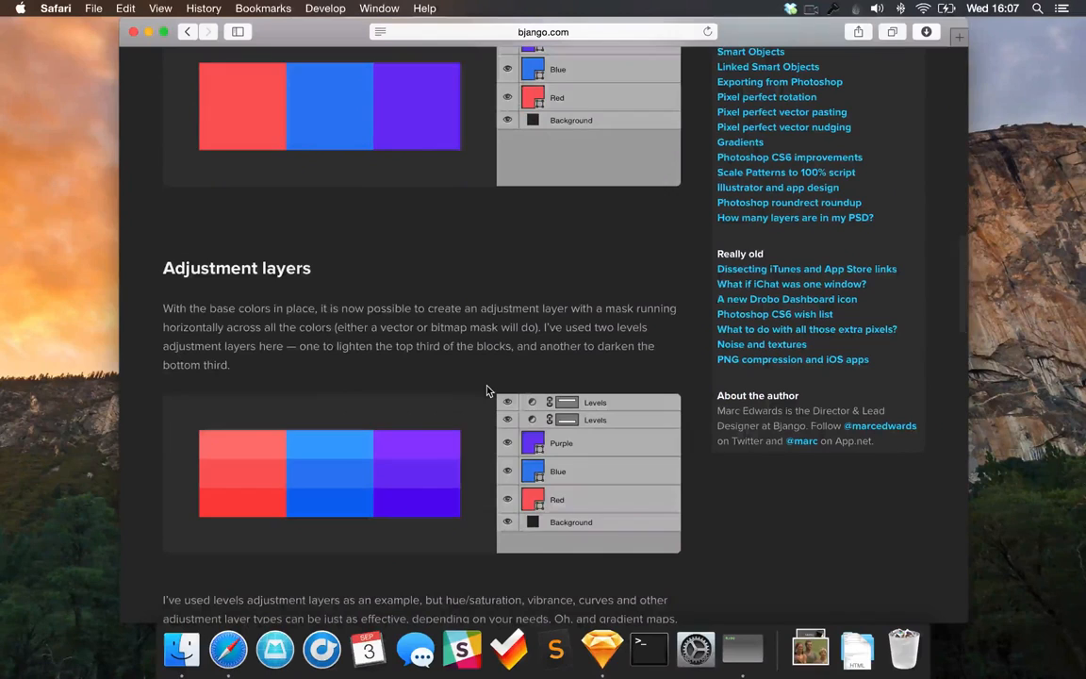
scroll(down, 3)
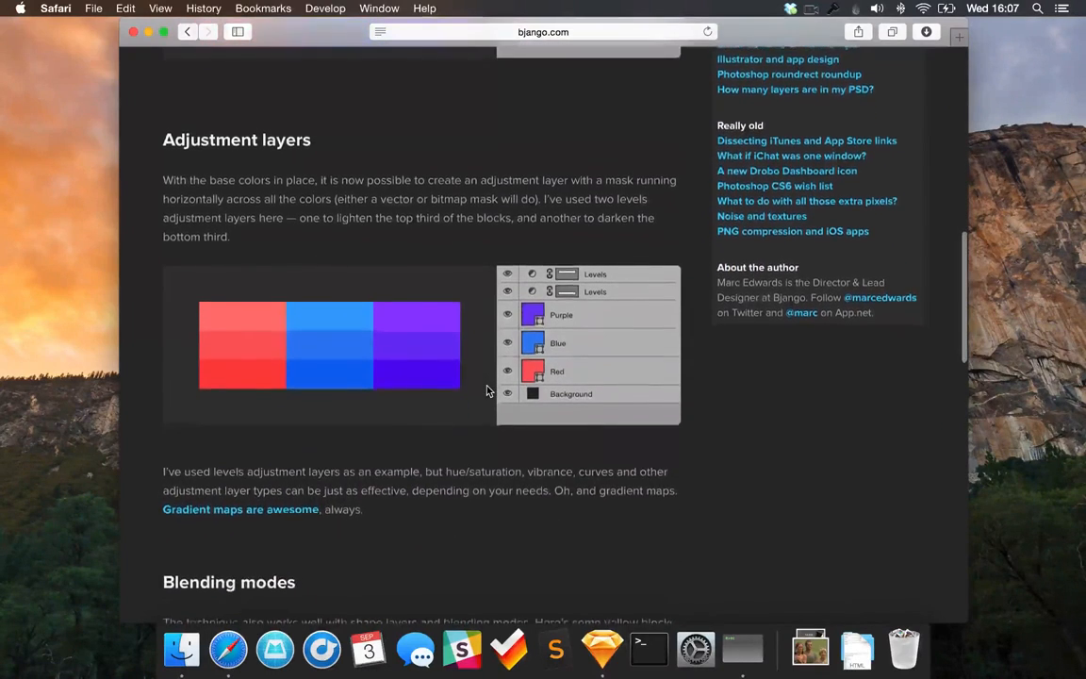
scroll(down, 3)
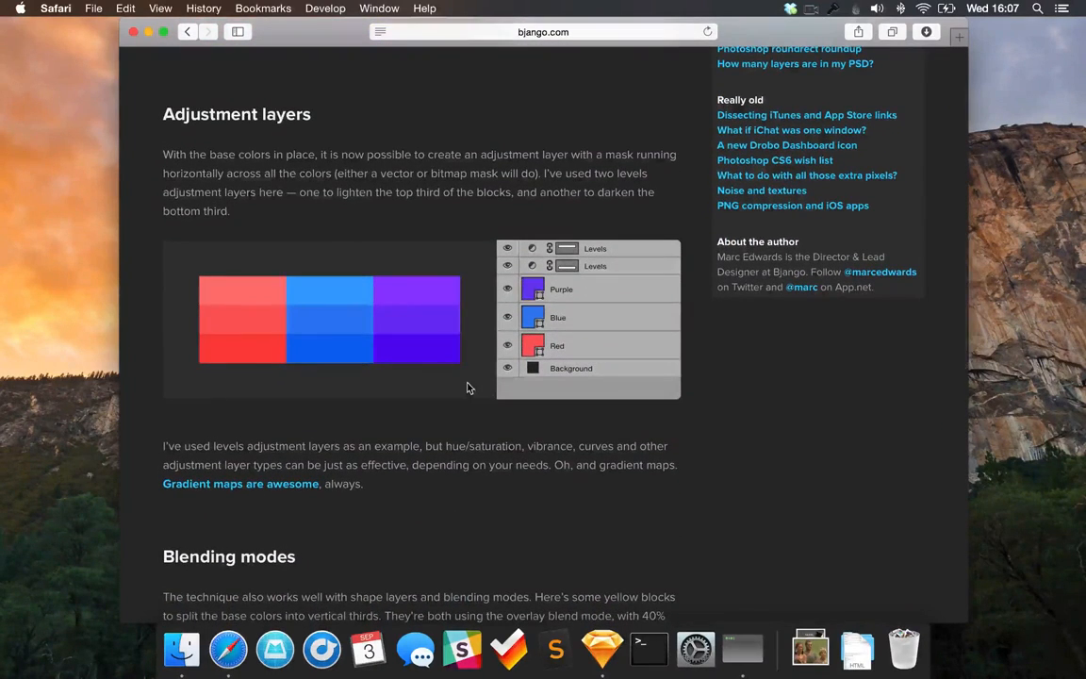
scroll(down, 3)
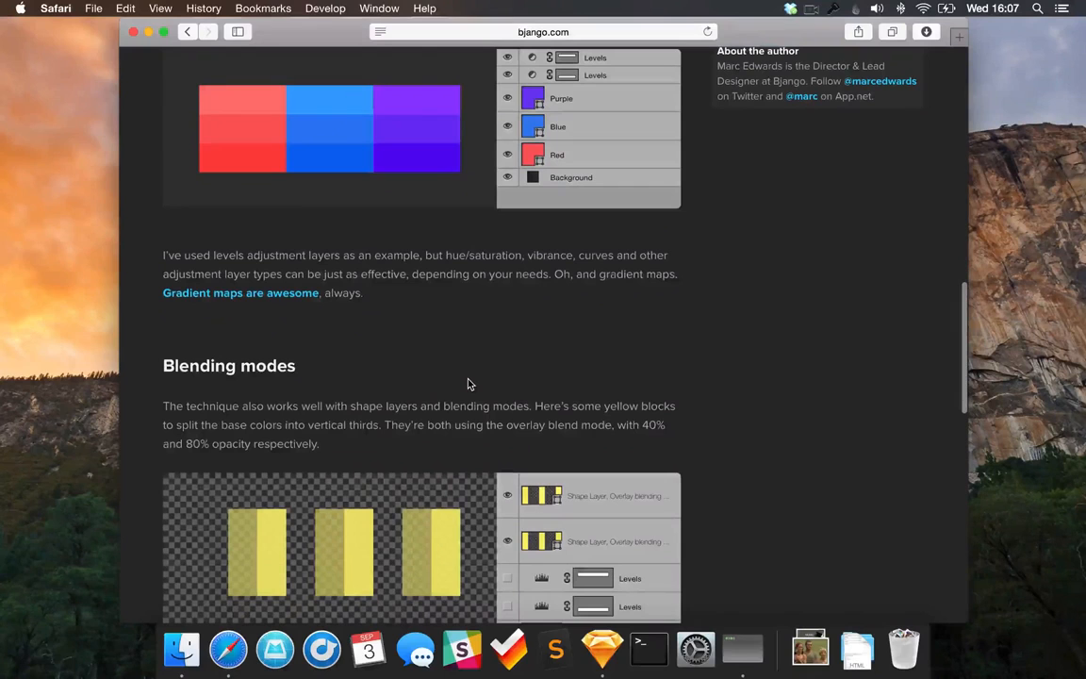
scroll(down, 3)
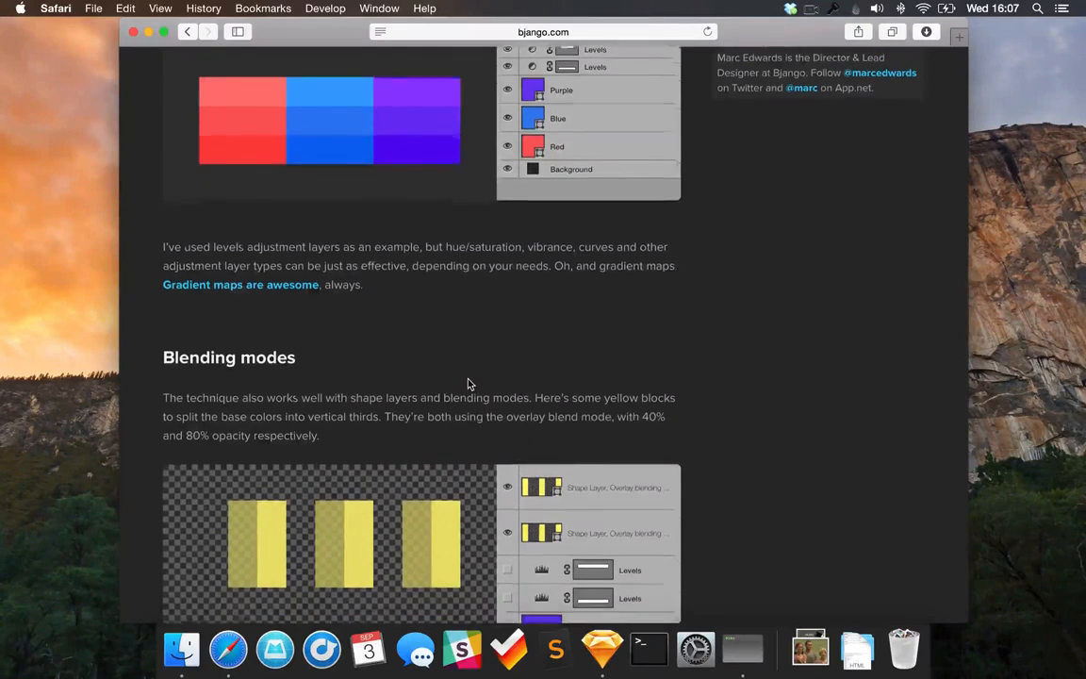
scroll(down, 3)
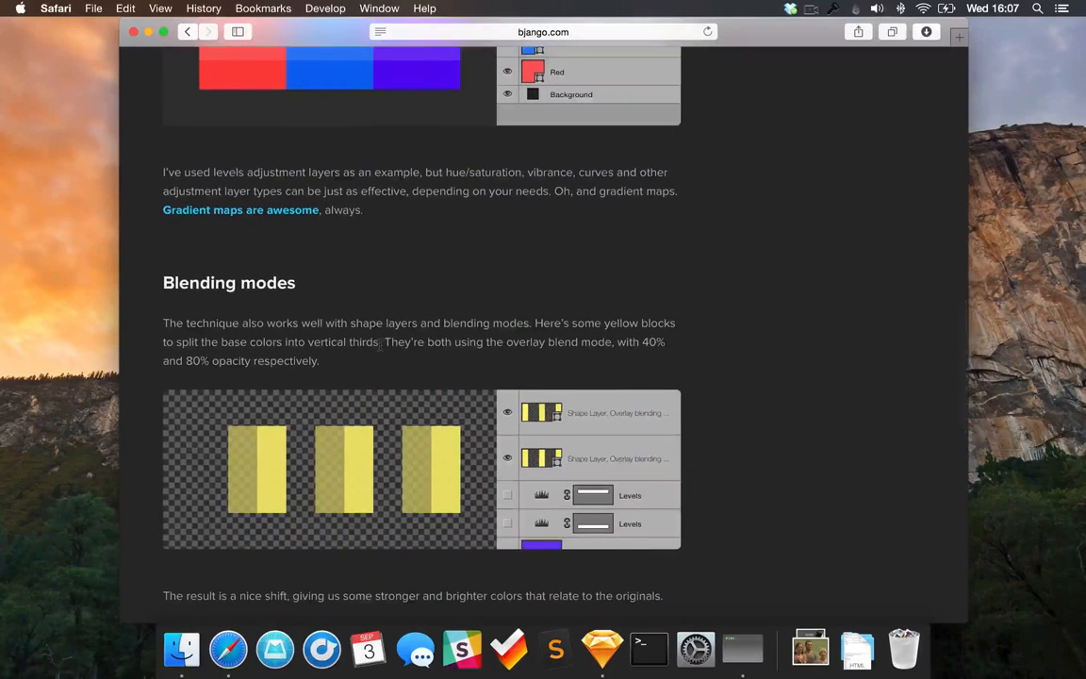
scroll(down, 3)
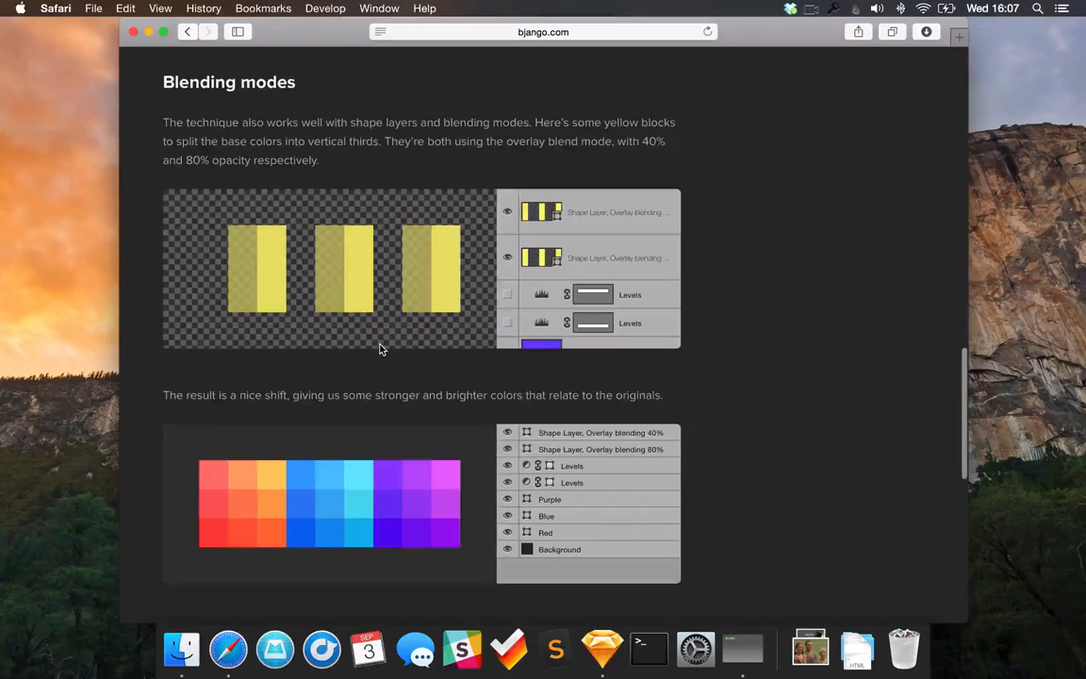
scroll(up, 3)
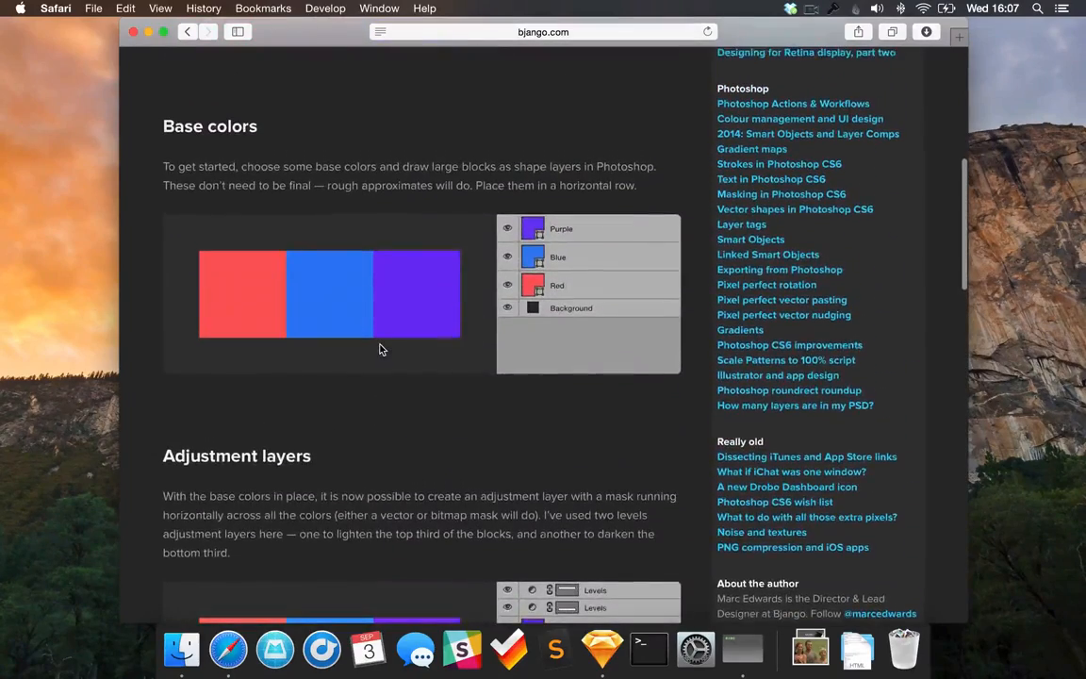
scroll(up, 3)
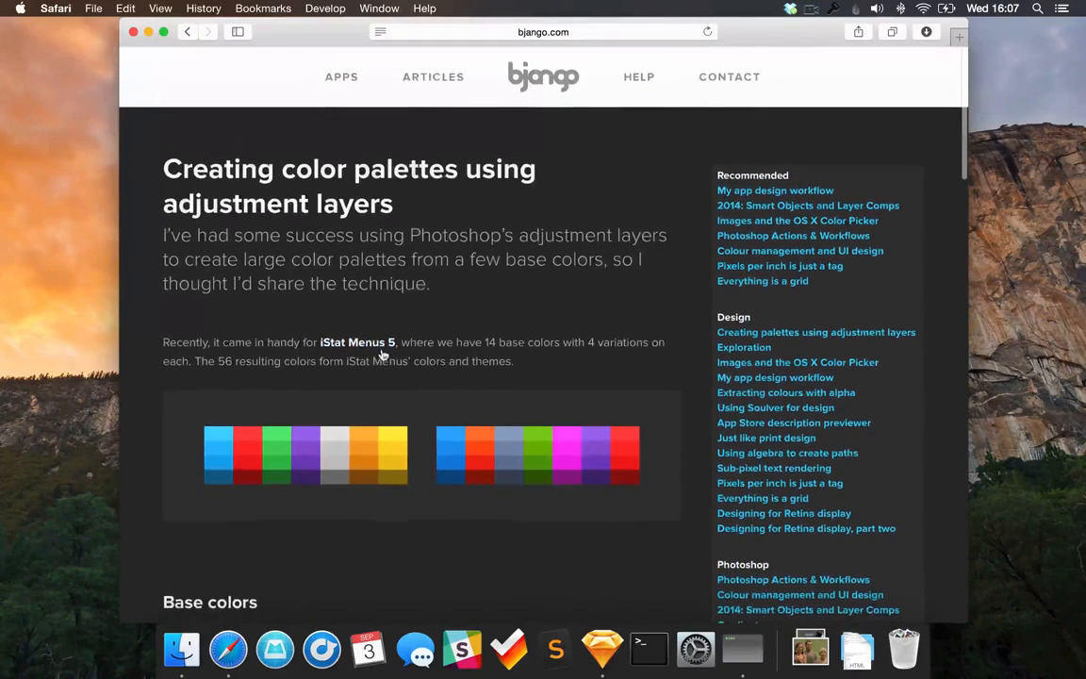
Launch Sketch and start a blank Untitled document.
click(133, 30)
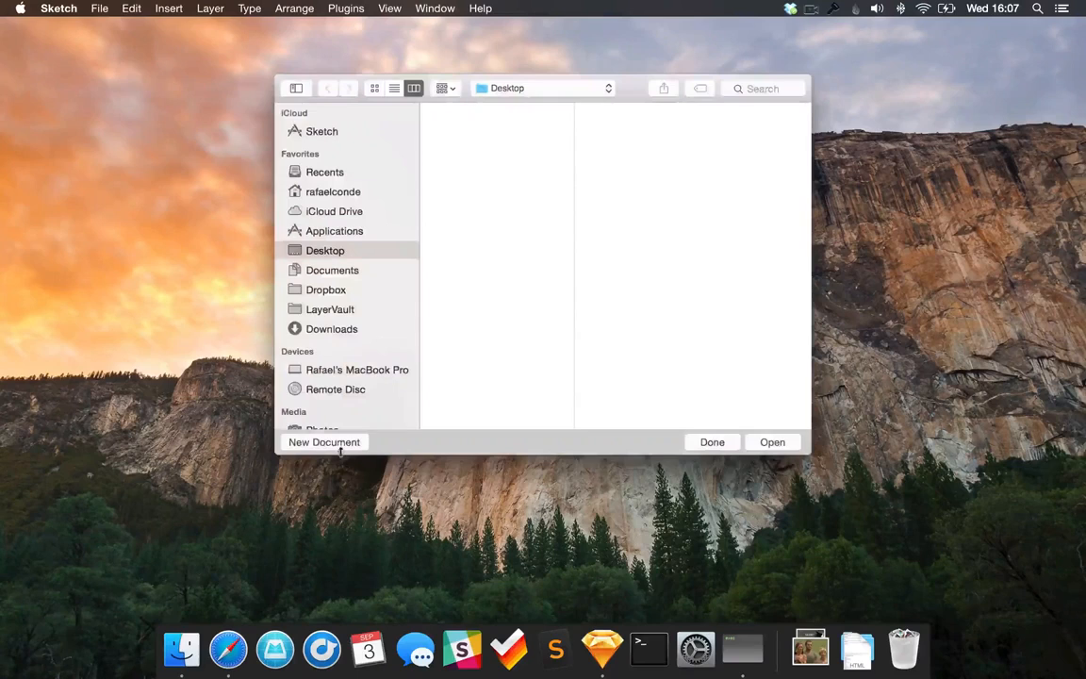
click(324, 442)
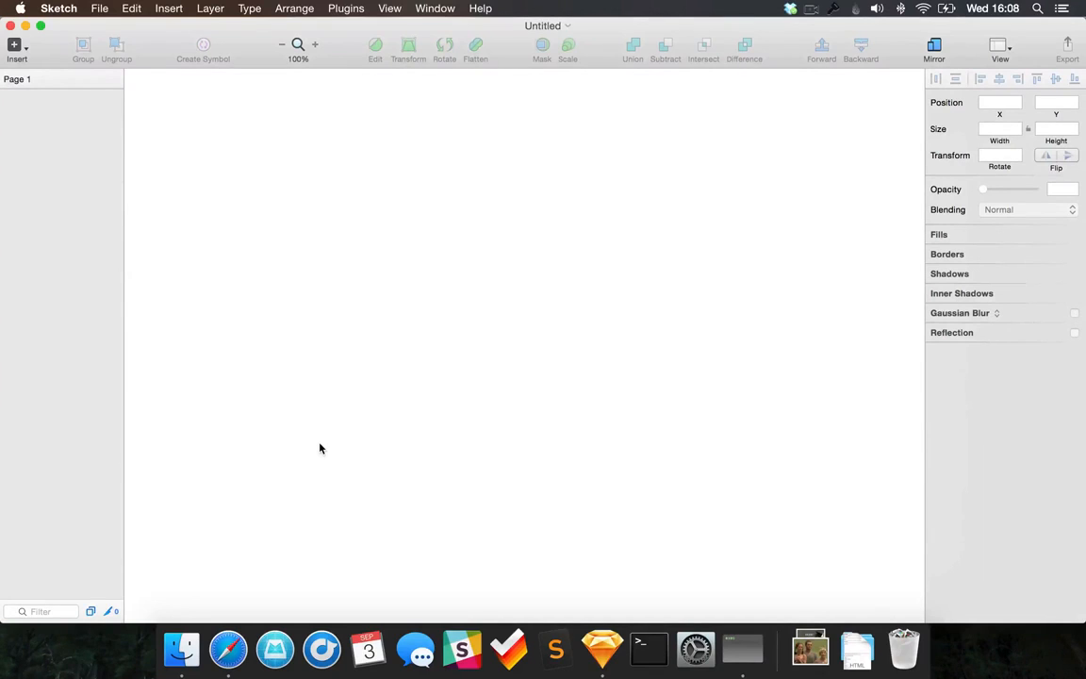
mouse_move(329, 415)
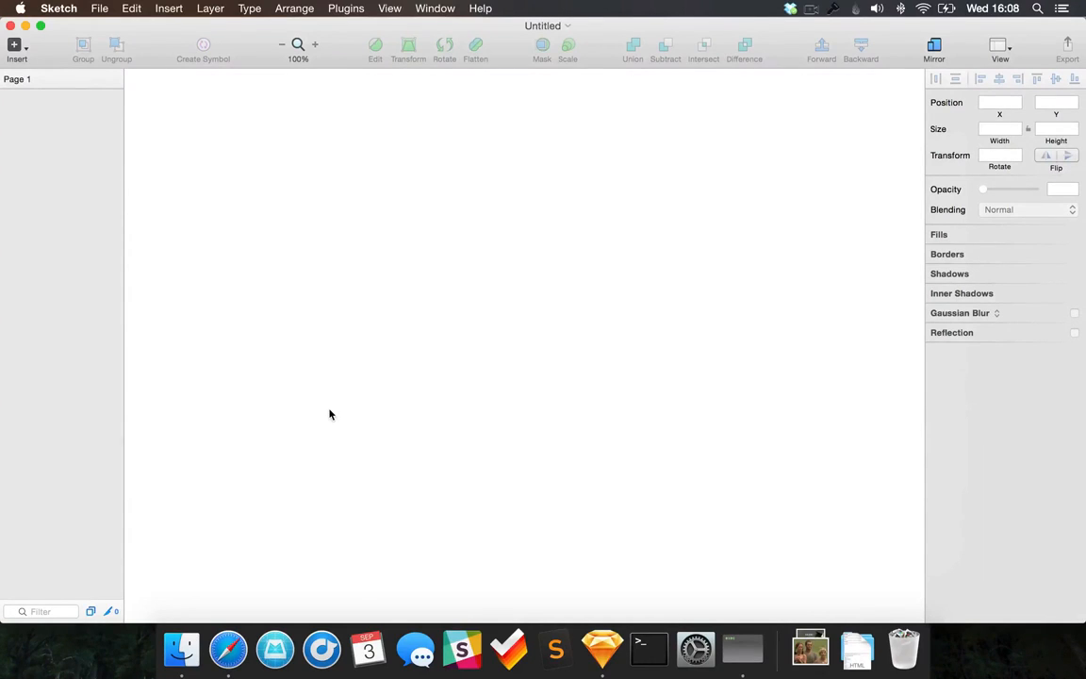
mouse_move(354, 404)
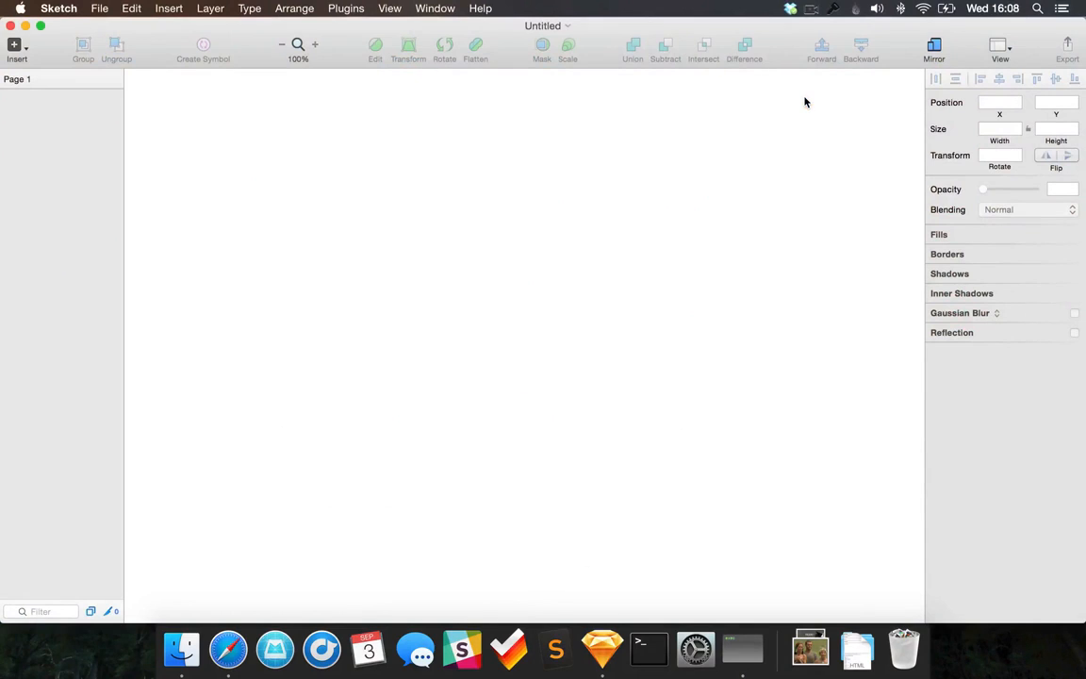
mouse_move(712, 157)
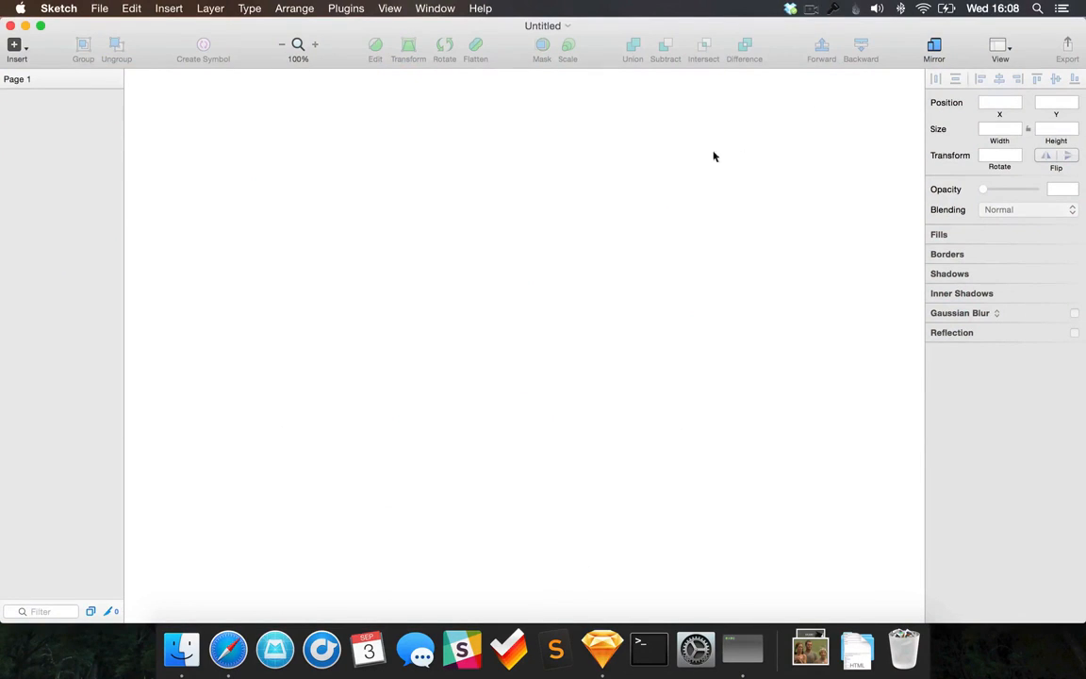
mouse_move(561, 177)
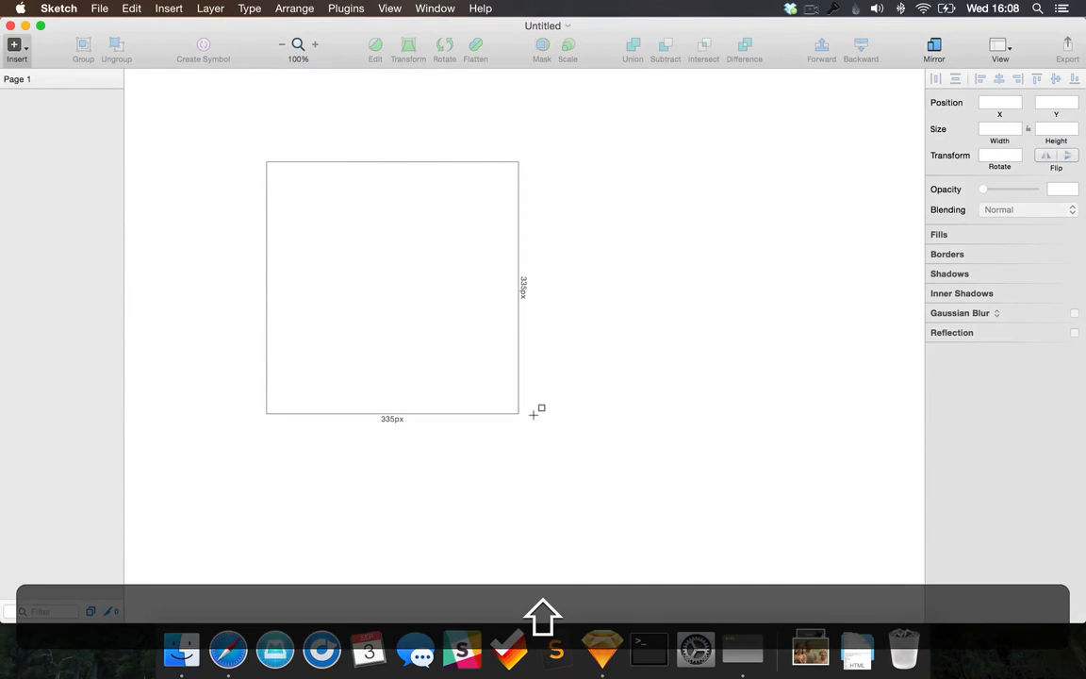
Draw a 500 by 500 grey square on the empty canvas.
drag(516, 411, 567, 462)
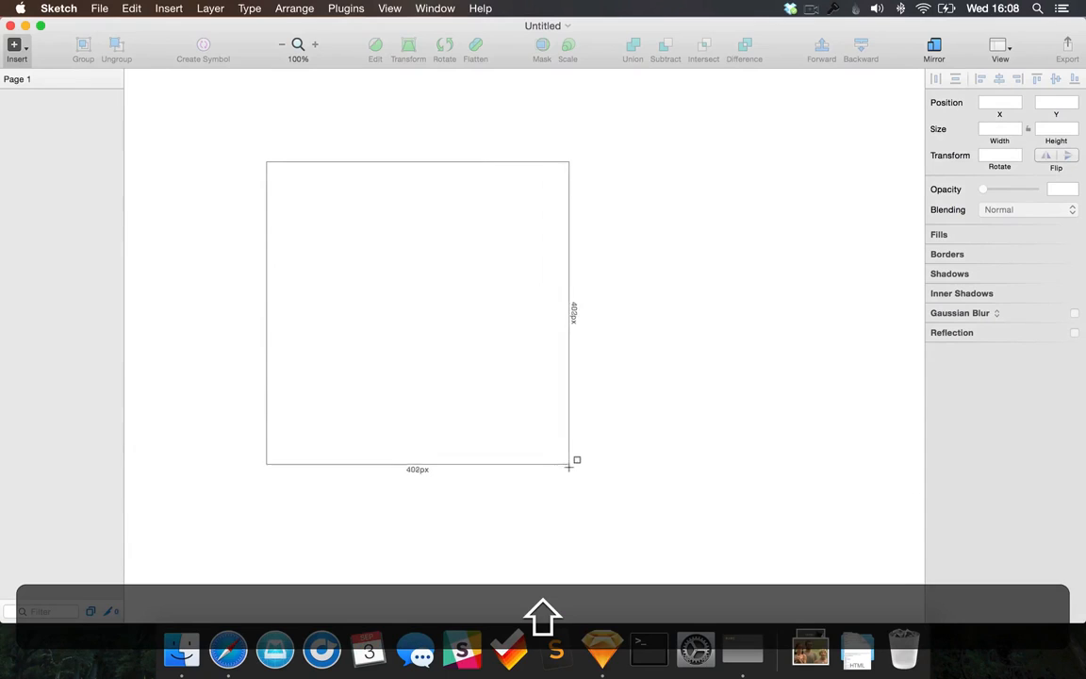
drag(577, 460, 599, 488)
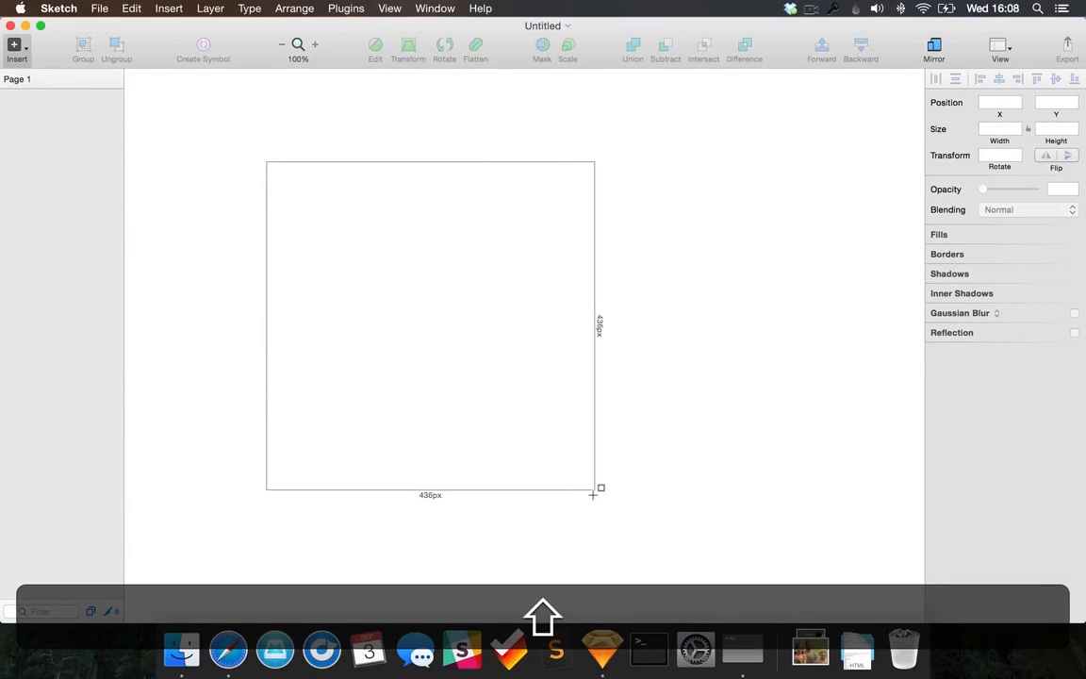
drag(599, 488, 649, 550)
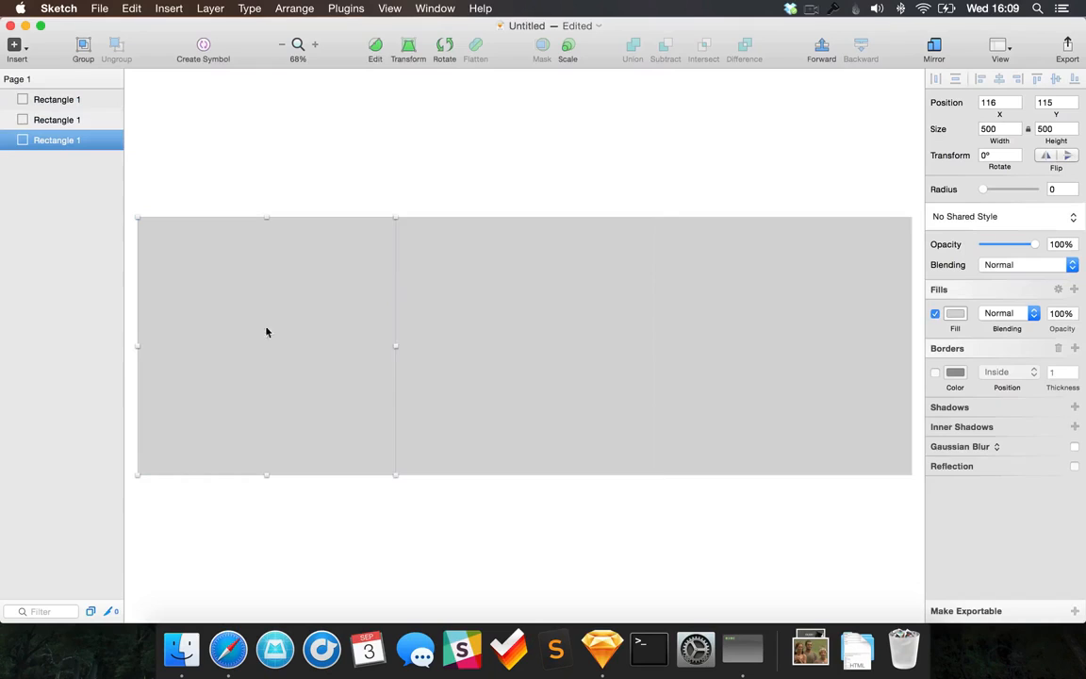
Fill the squares with red, blue and purple presets from left to right.
click(954, 313)
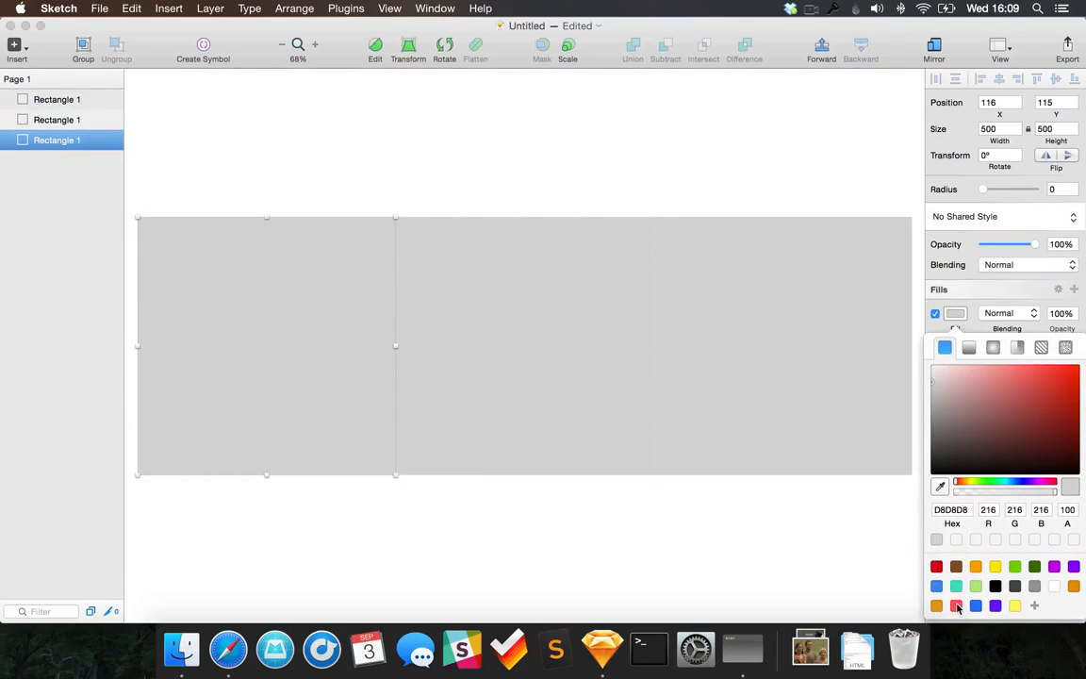
click(956, 605)
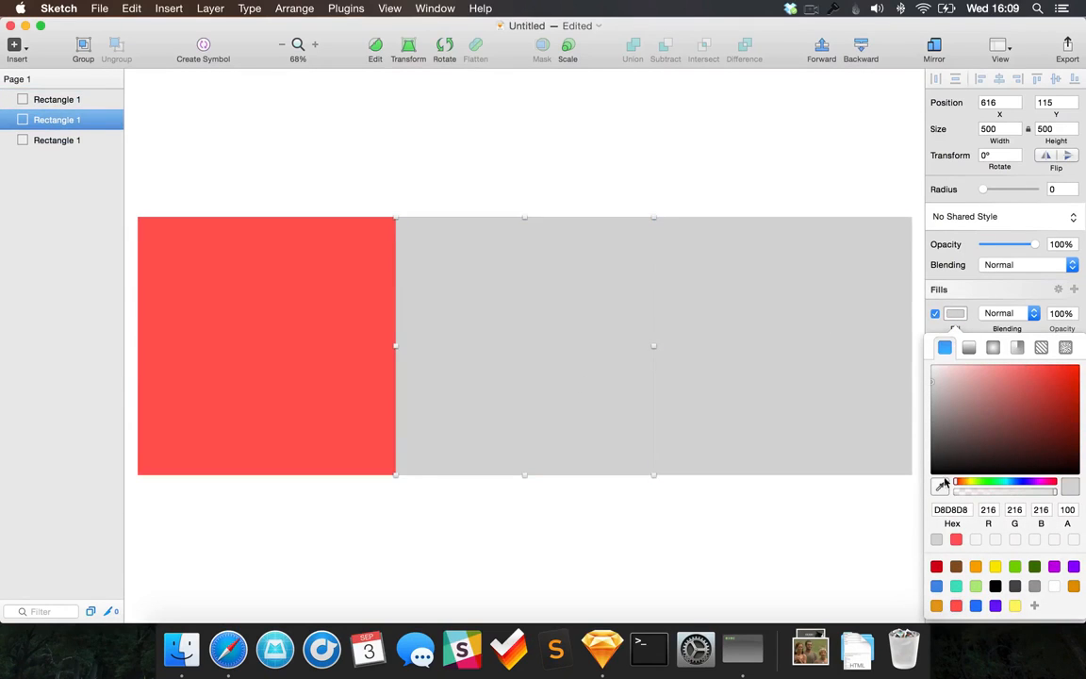
click(977, 607)
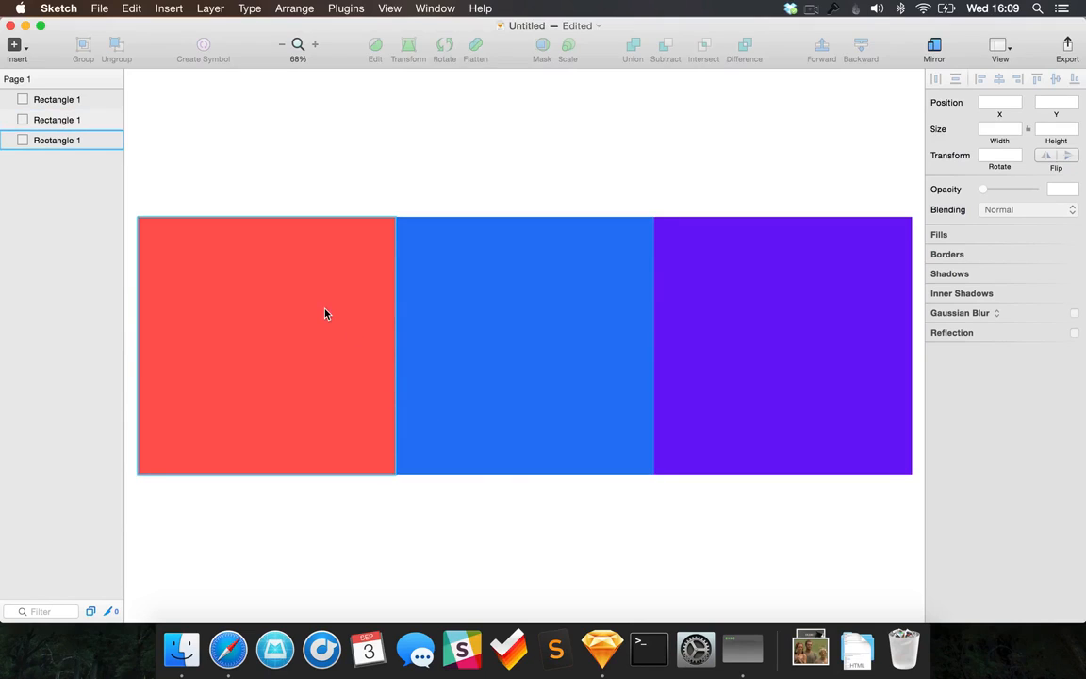
mouse_move(317, 242)
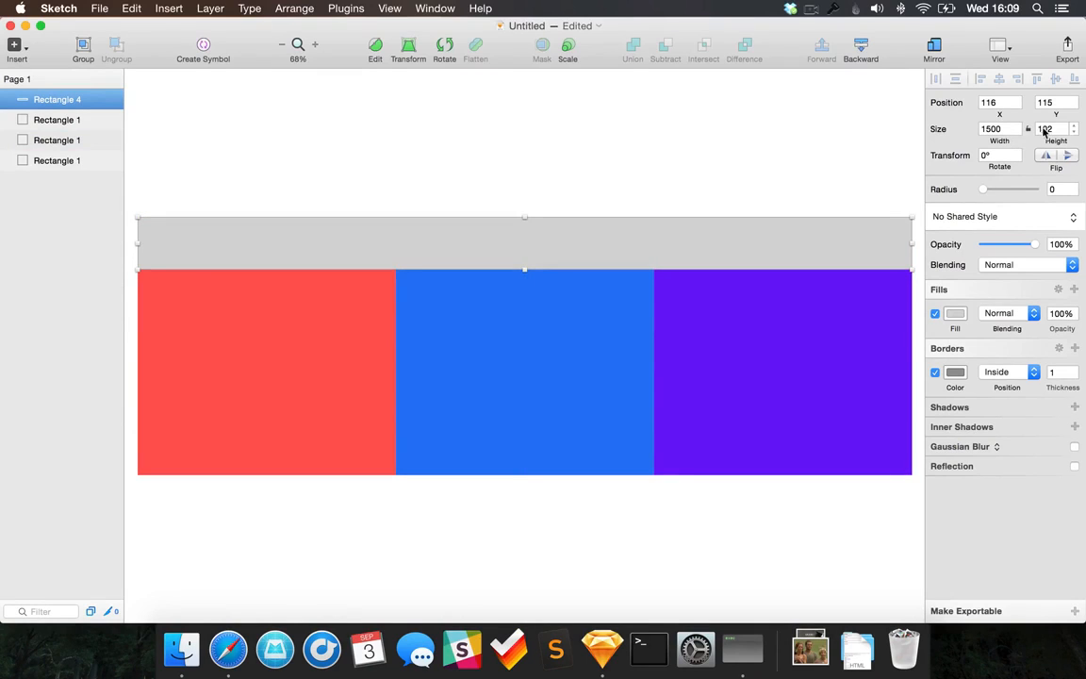
Add white and black 20% bands of 500/3 height above and below the colour bars.
text(5)
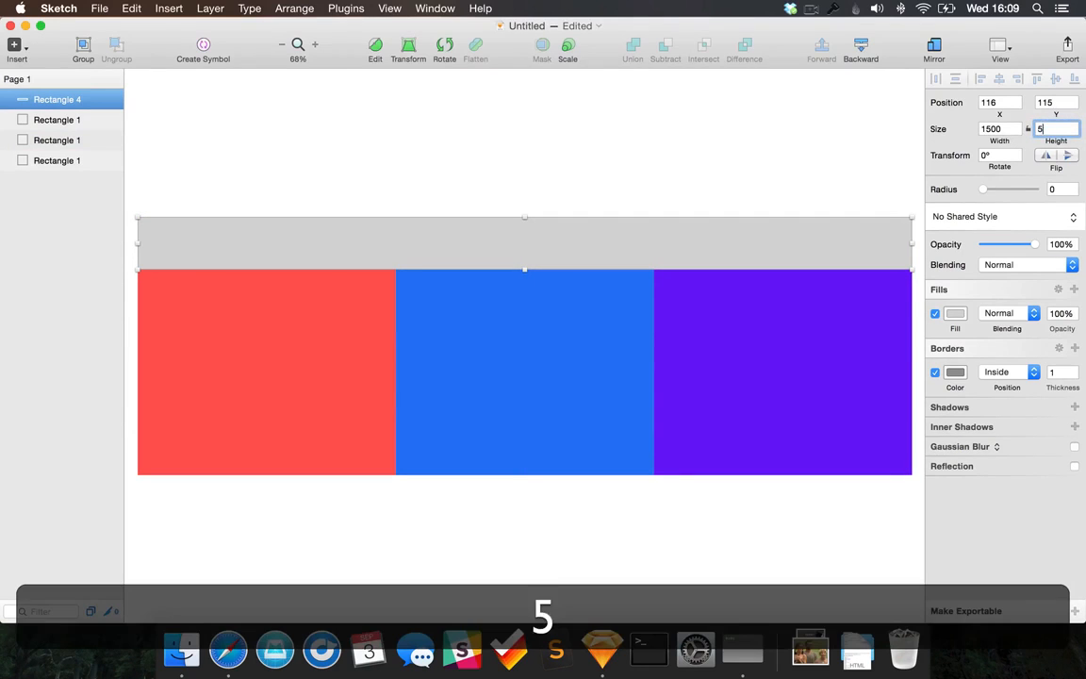
text(00/3)
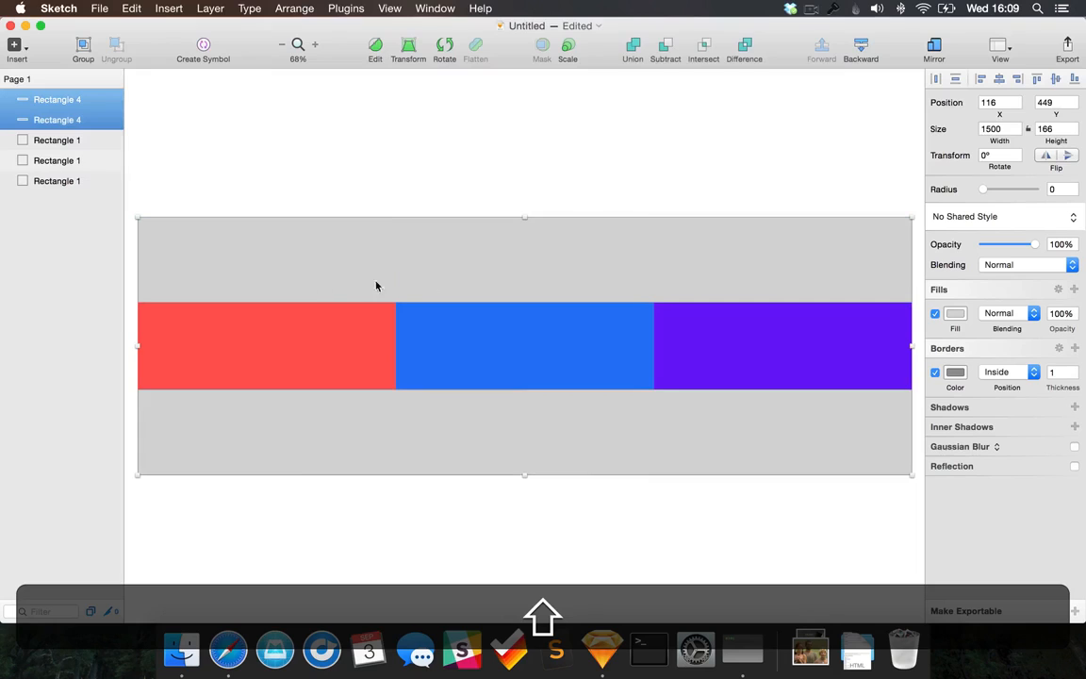
click(57, 181)
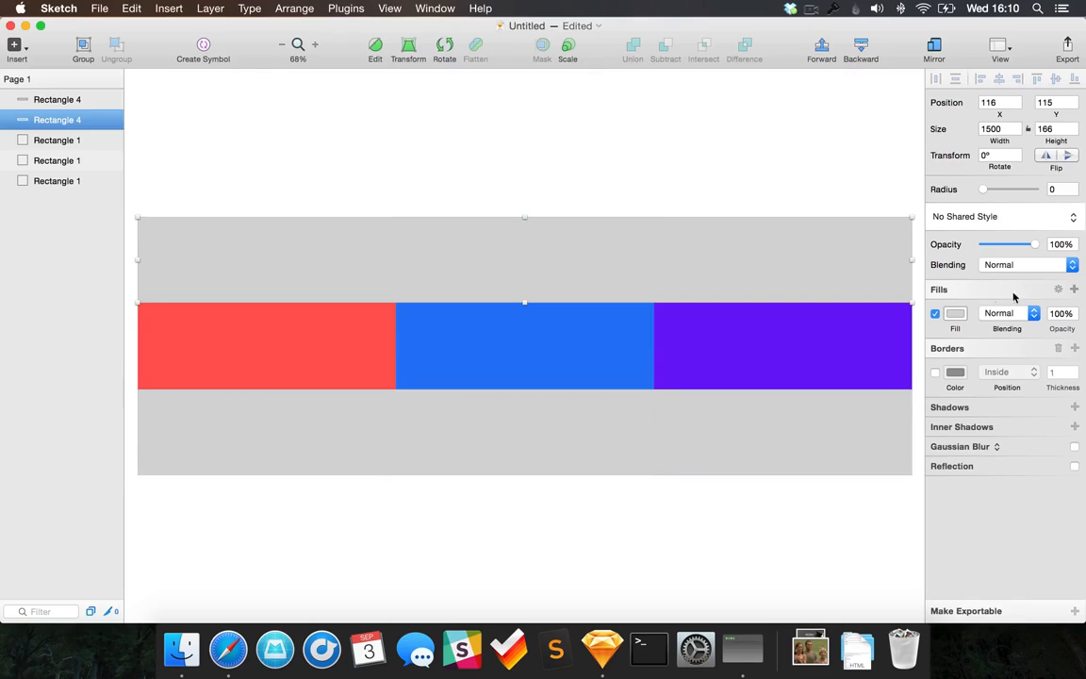
click(954, 313)
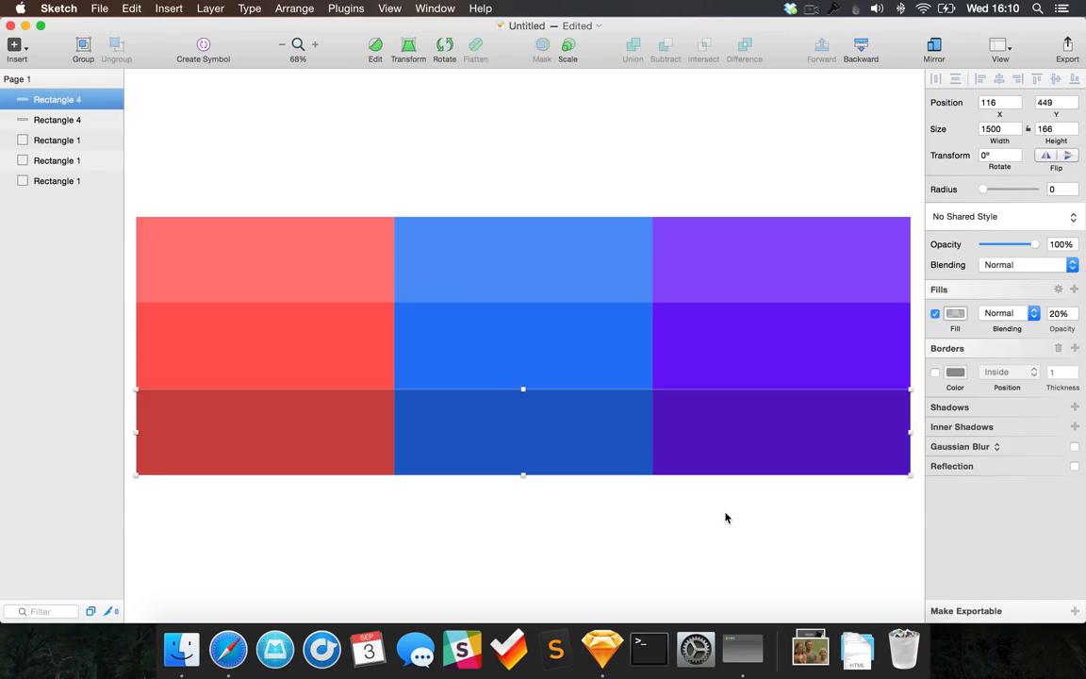
click(324, 417)
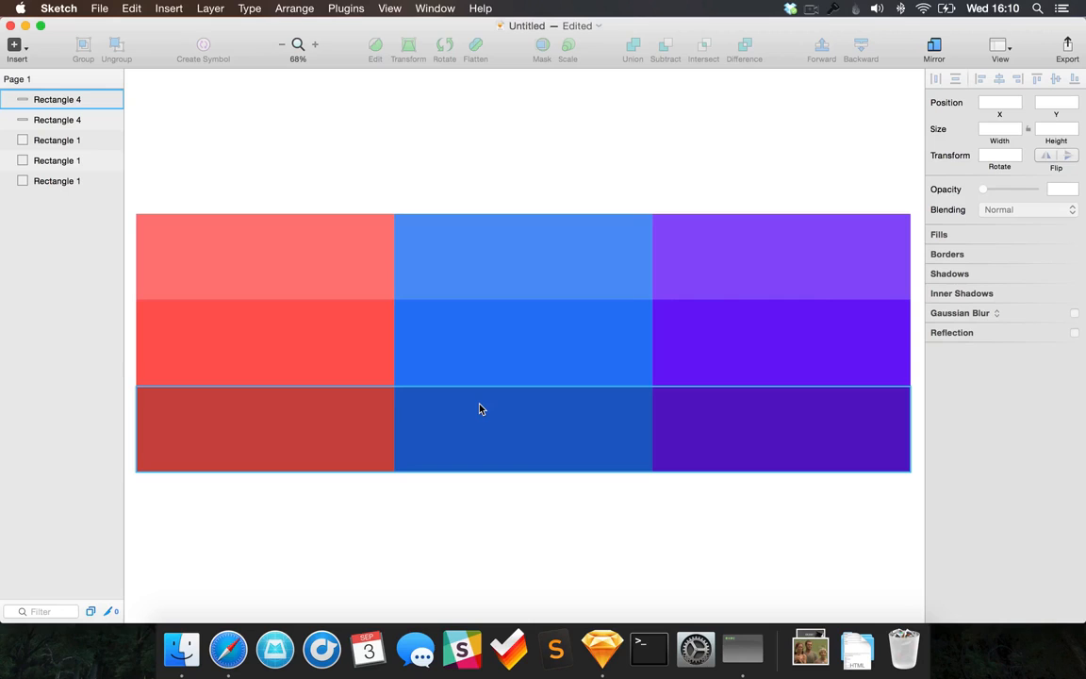
Draw a full-height grey column 166 wide over the red block and duplicate it to the right.
click(262, 335)
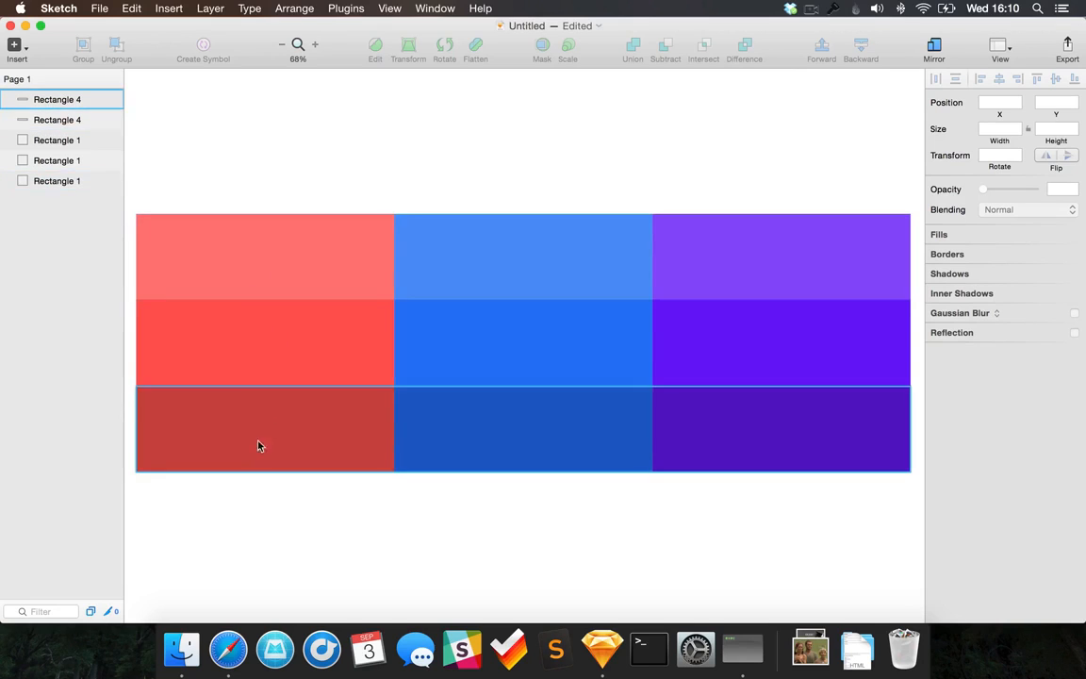
mouse_move(275, 430)
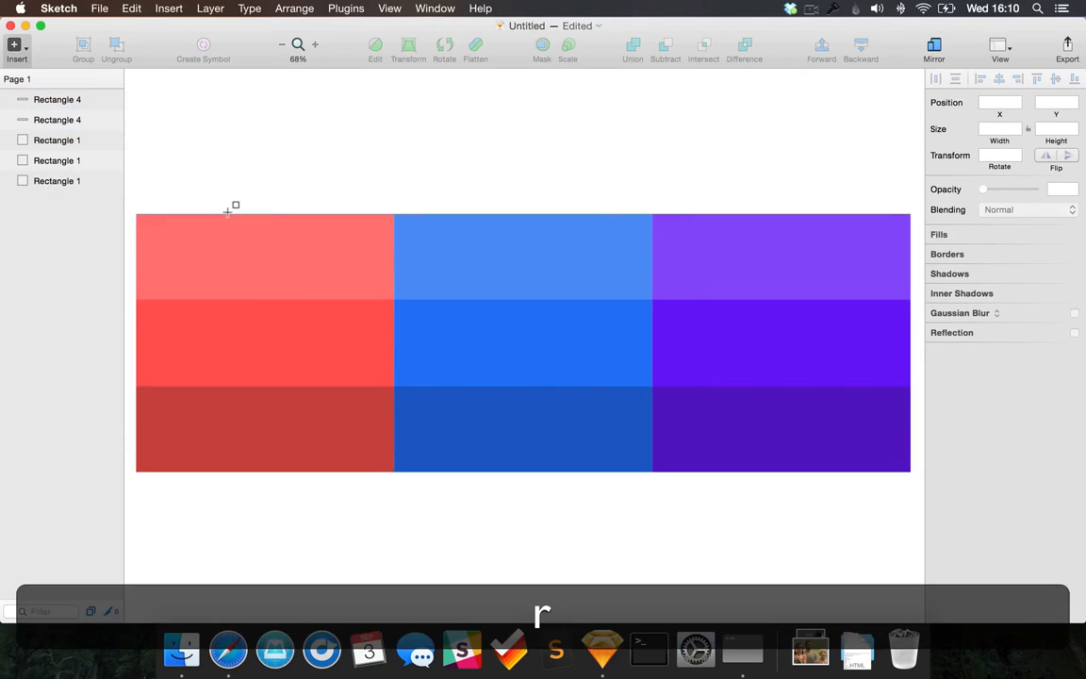
drag(234, 205, 294, 468)
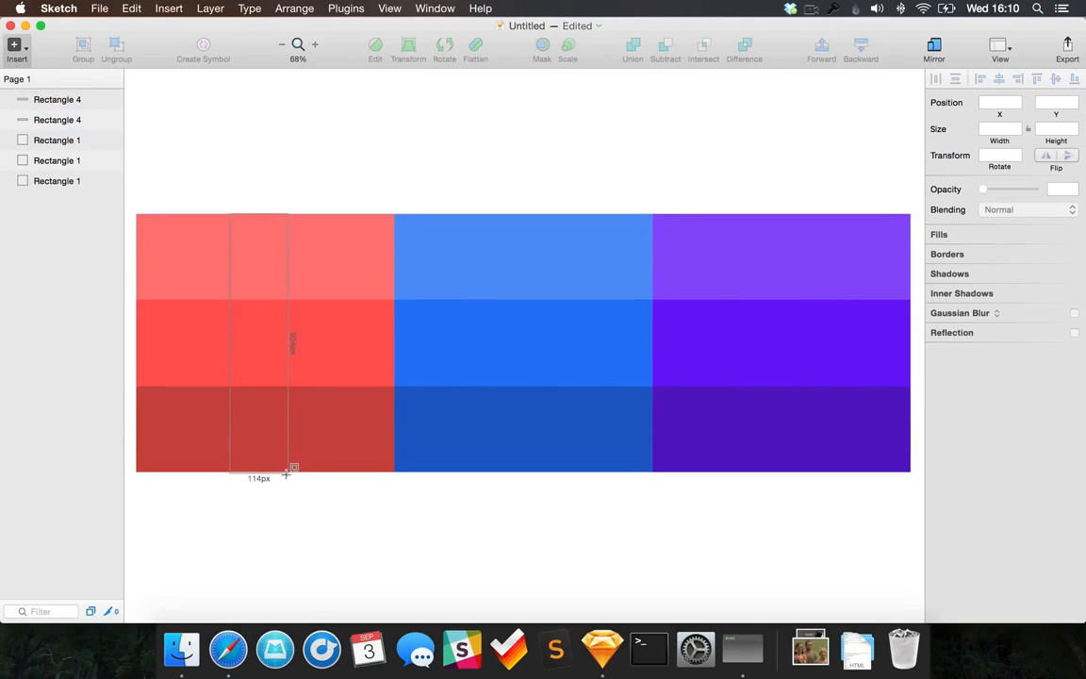
drag(290, 471, 294, 471)
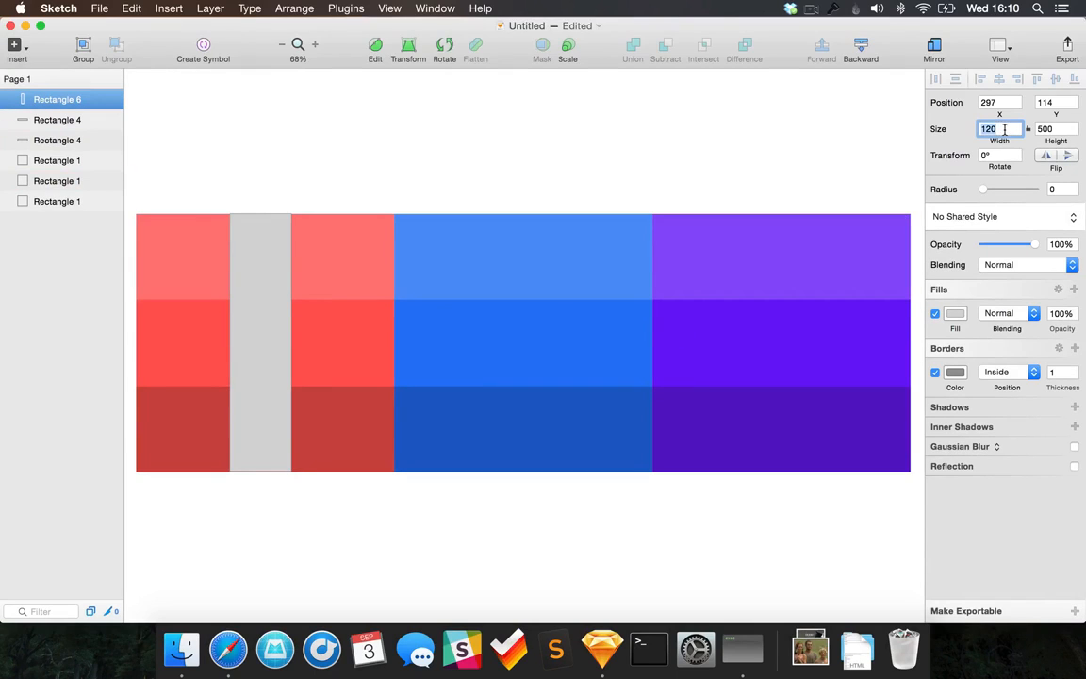
text(166)
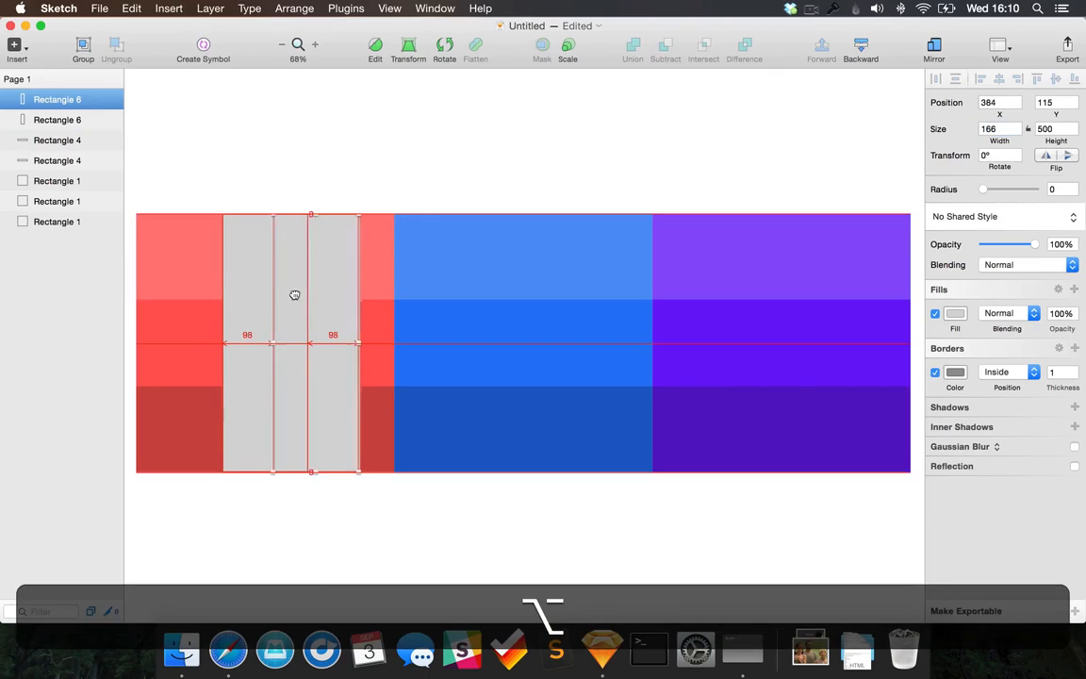
drag(294, 294, 354, 294)
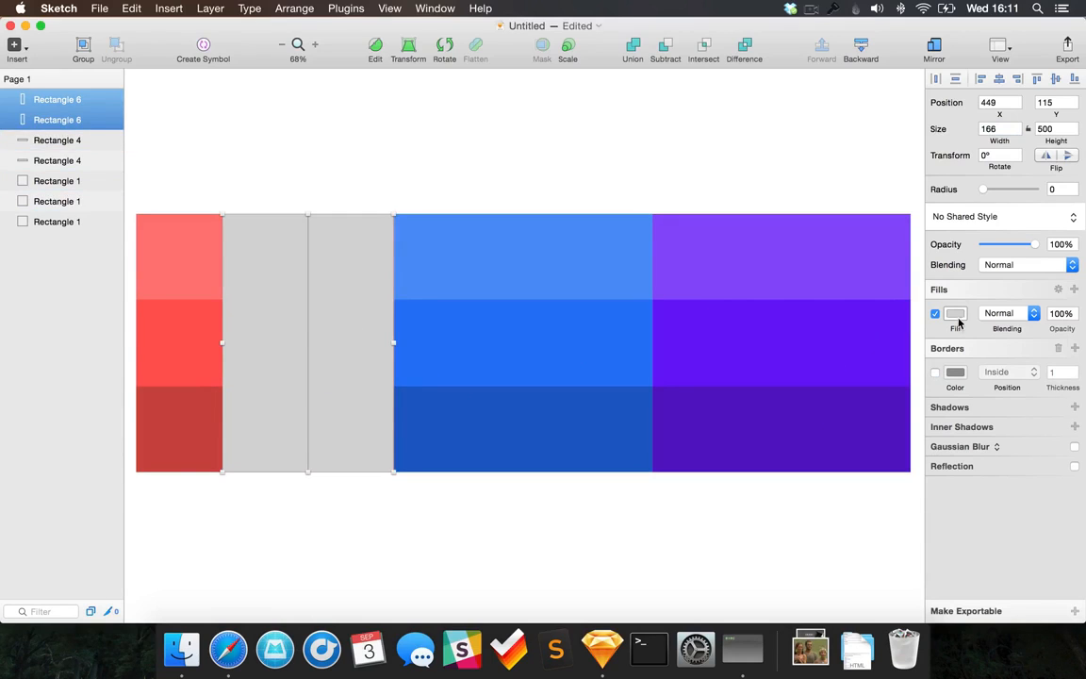
Fill both columns yellow and set the left column's opacity to 40 then 80.
click(954, 313)
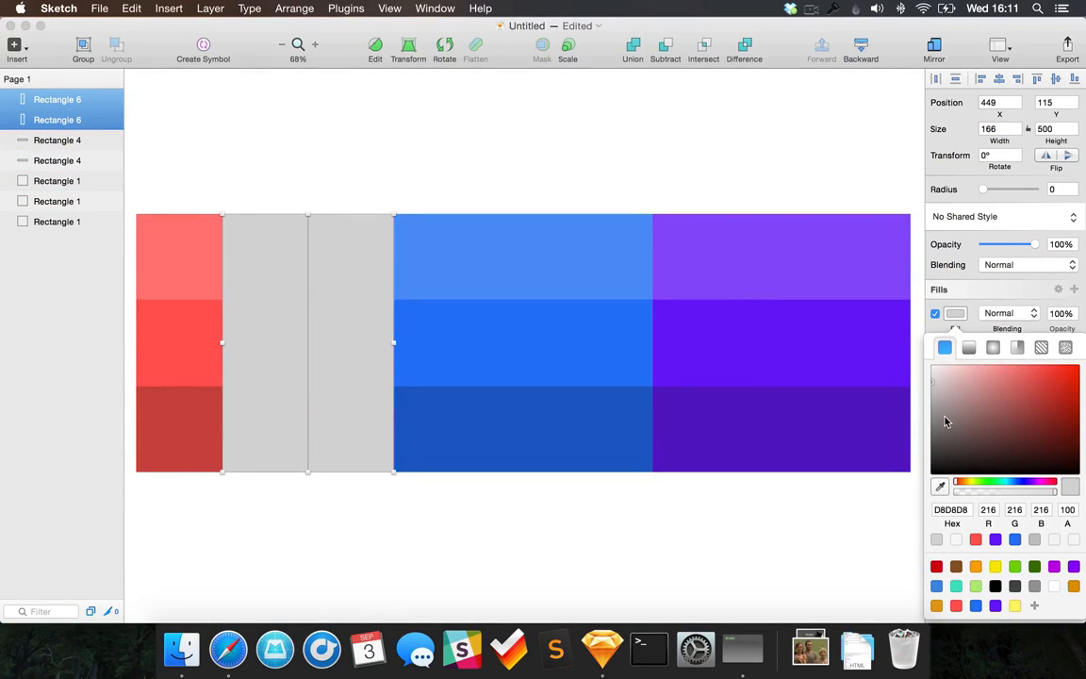
click(1014, 605)
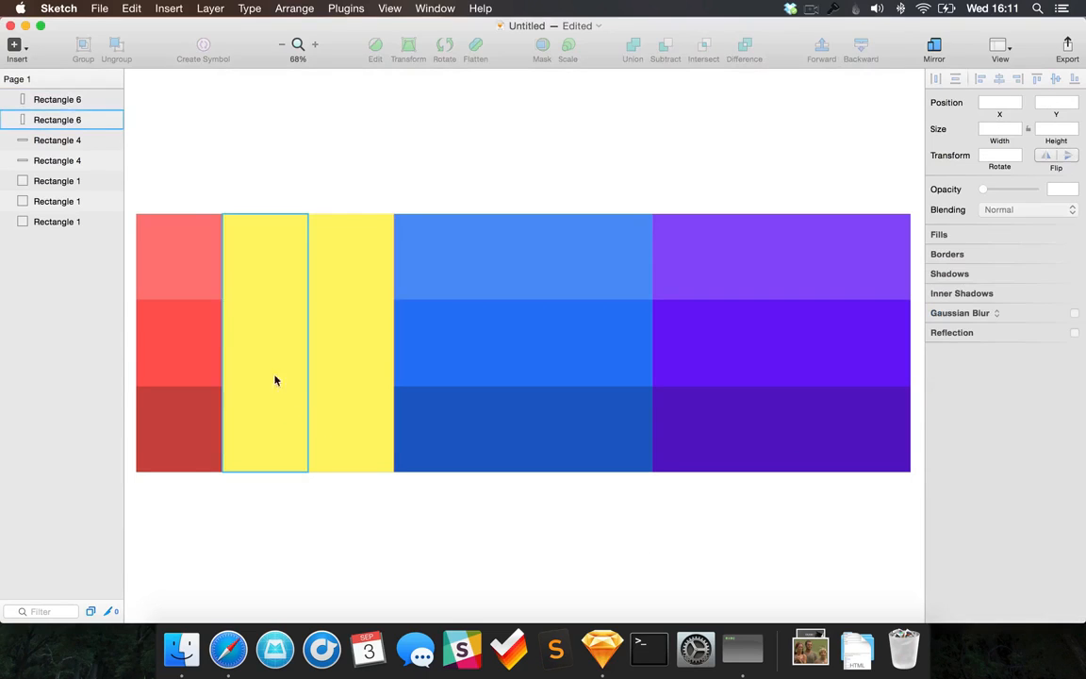
click(264, 341)
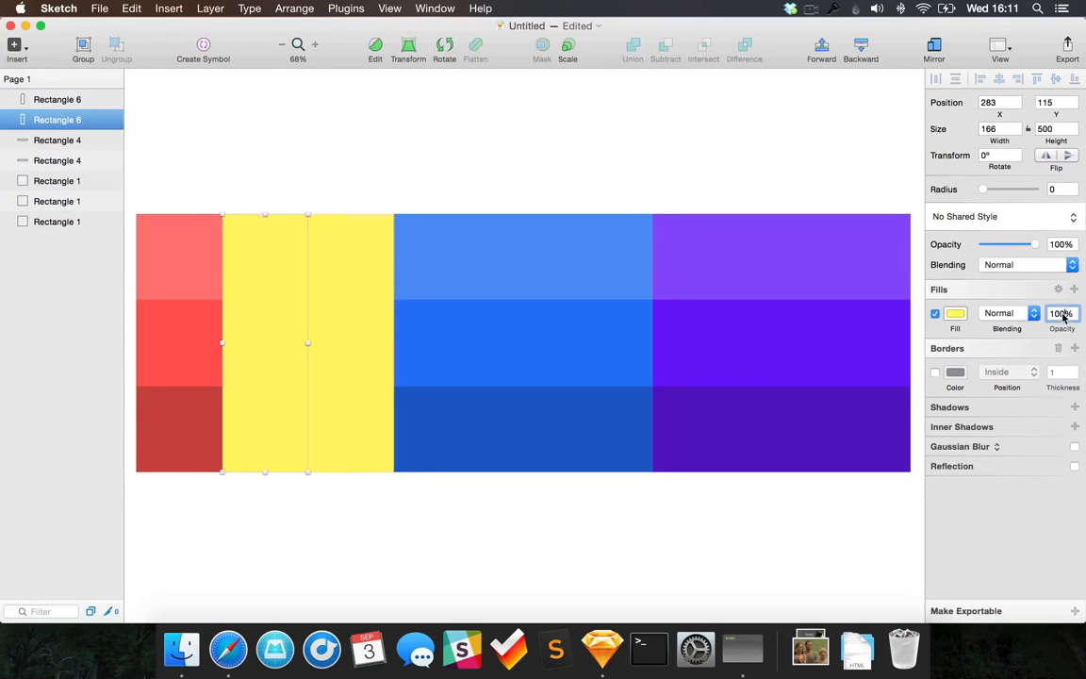
text(40)
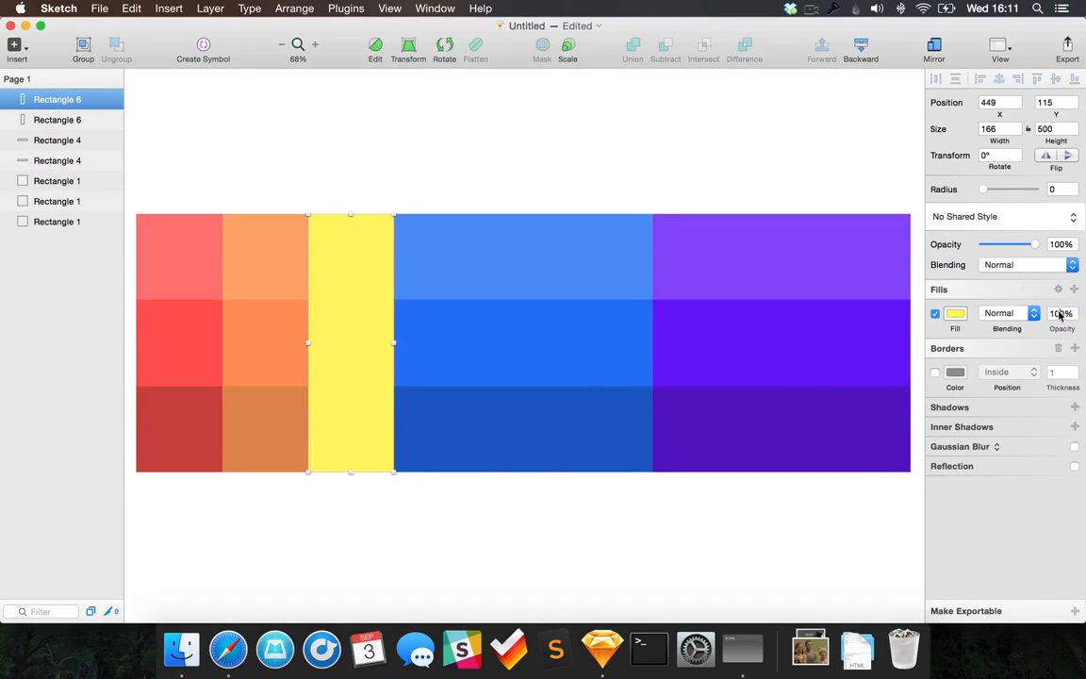
text(80)
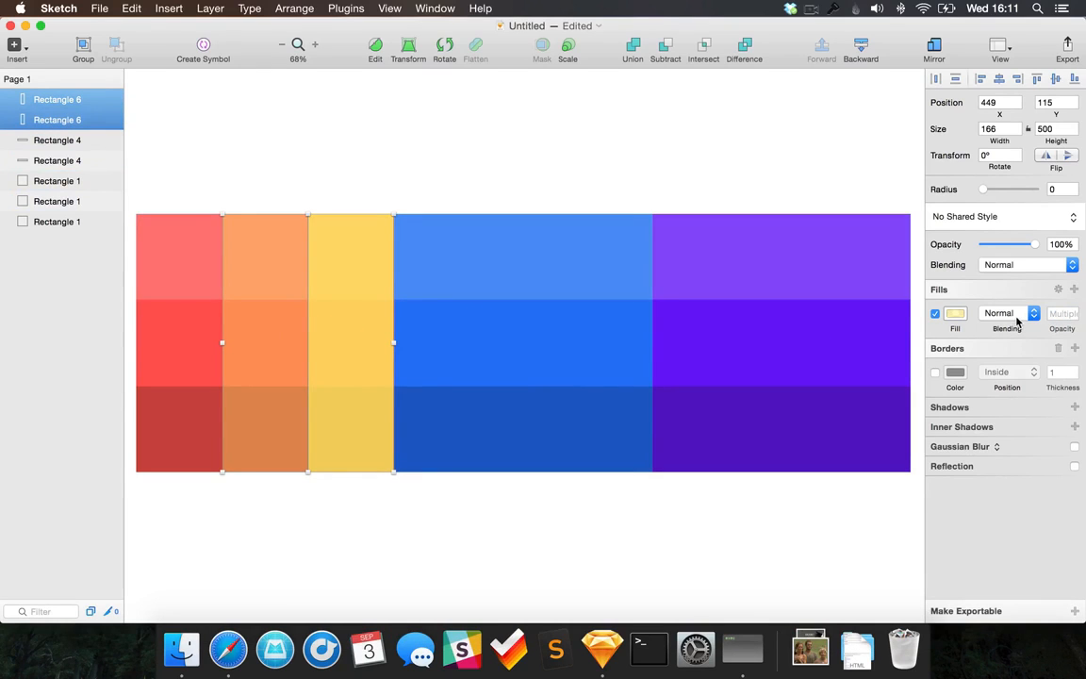
Blend both yellow columns with Overlay so they read as orange and yellow shades.
click(1009, 313)
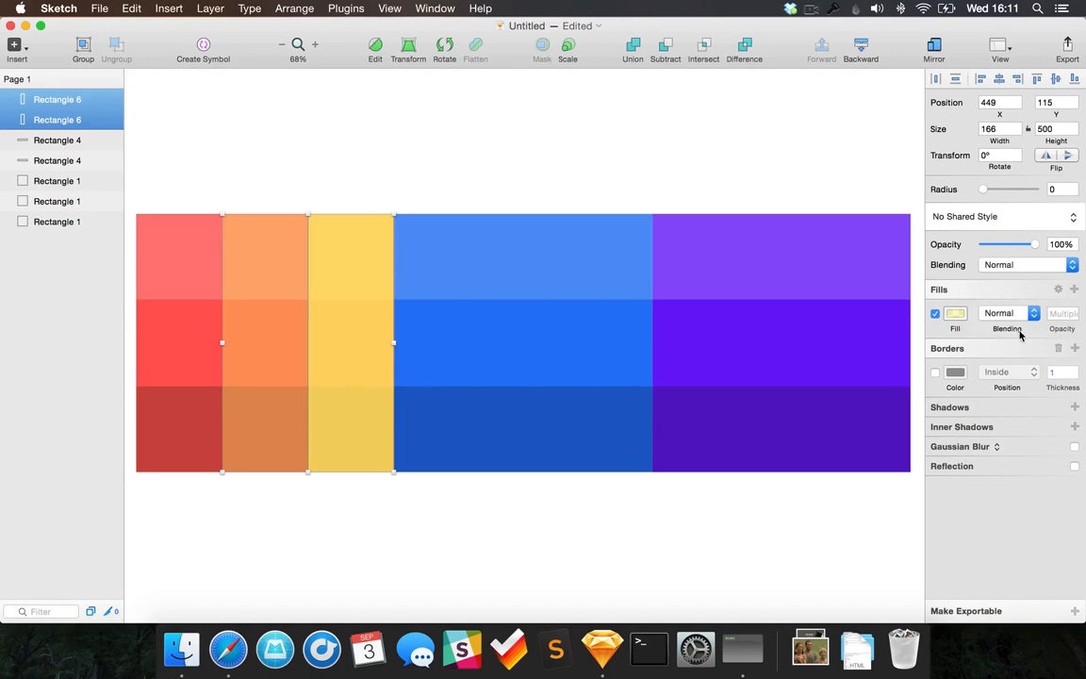
click(1034, 313)
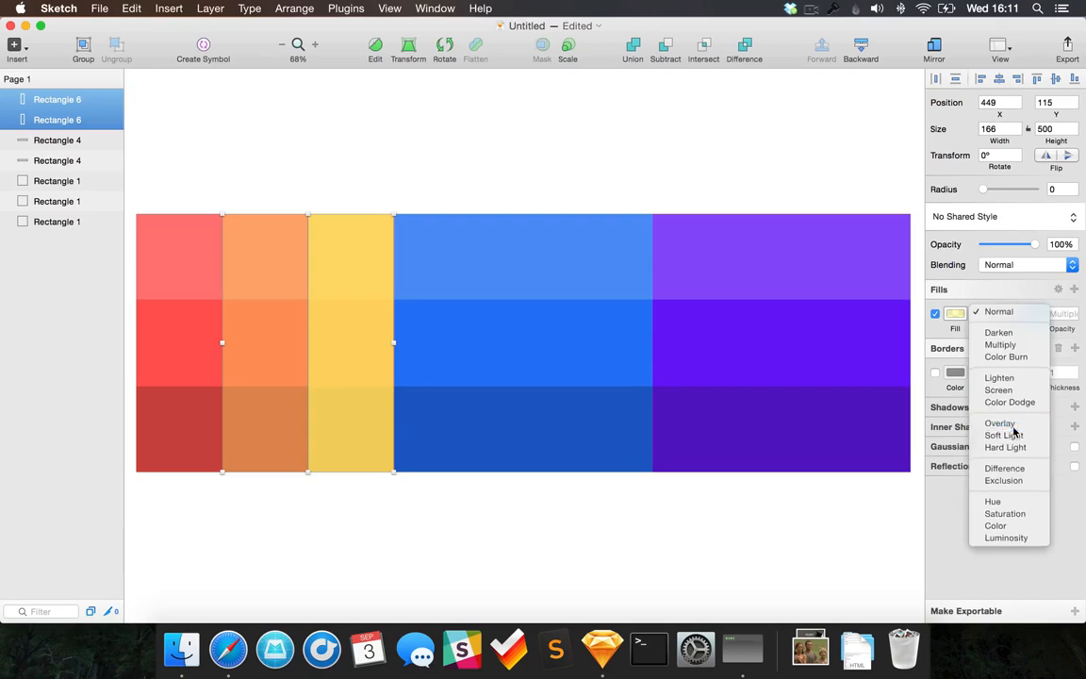
click(999, 422)
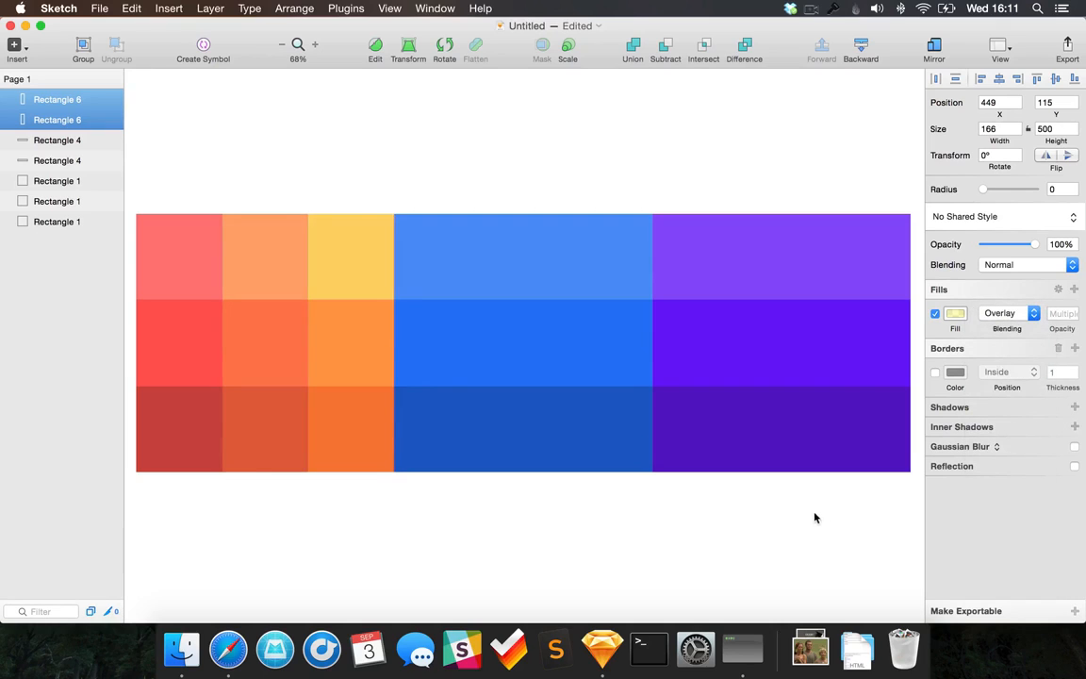
click(292, 270)
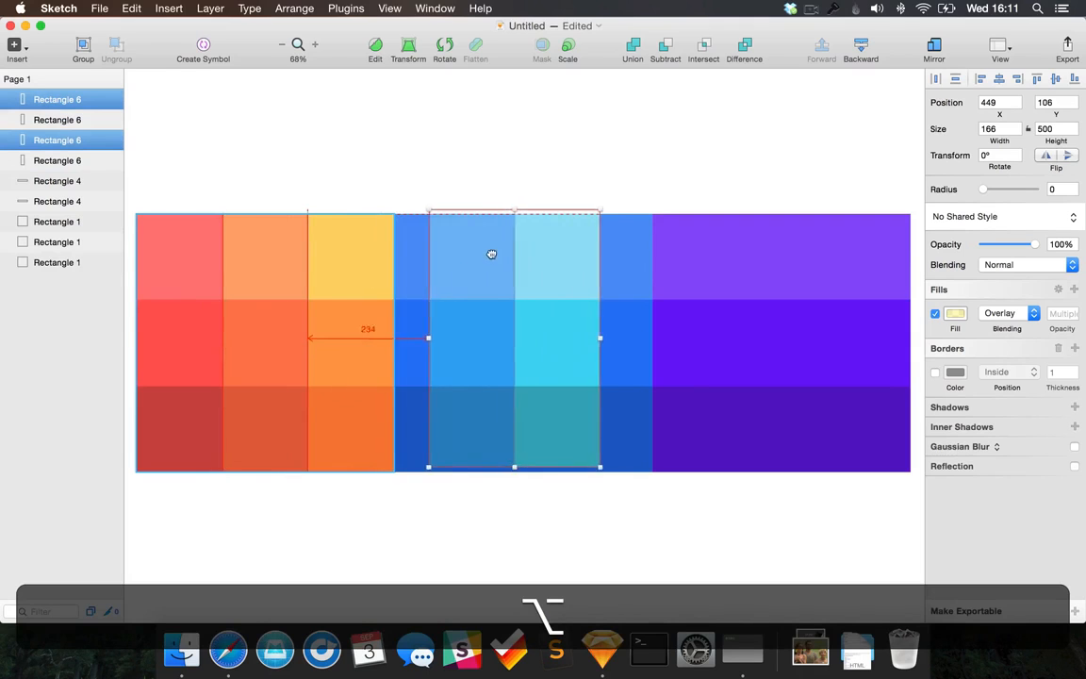
Duplicate the shade columns onto the blue and purple blocks for nine swatch columns.
drag(490, 252, 539, 260)
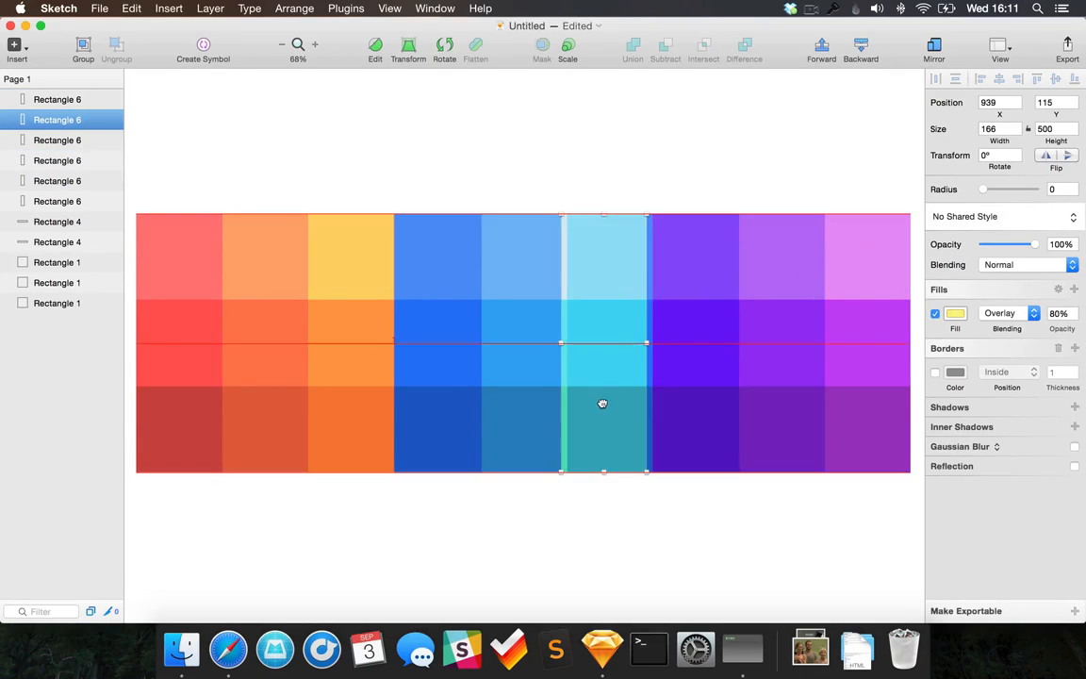
drag(603, 403, 607, 401)
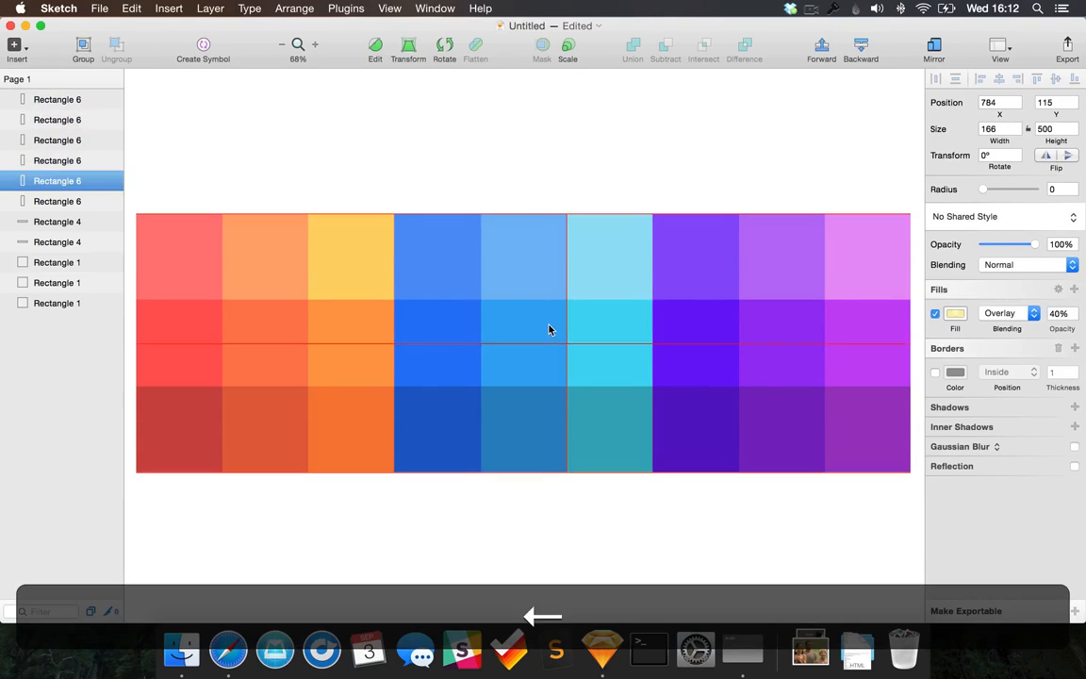
click(803, 569)
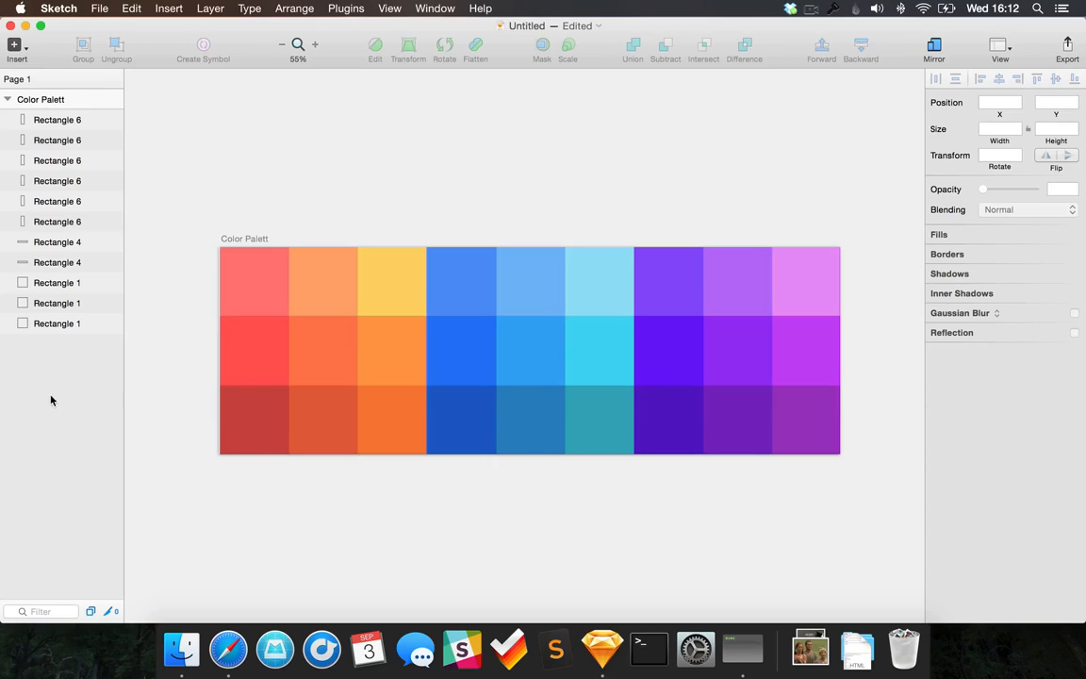
Wrap the nine-column palette in a 'Color Palett' artboard and clear the selection.
click(280, 45)
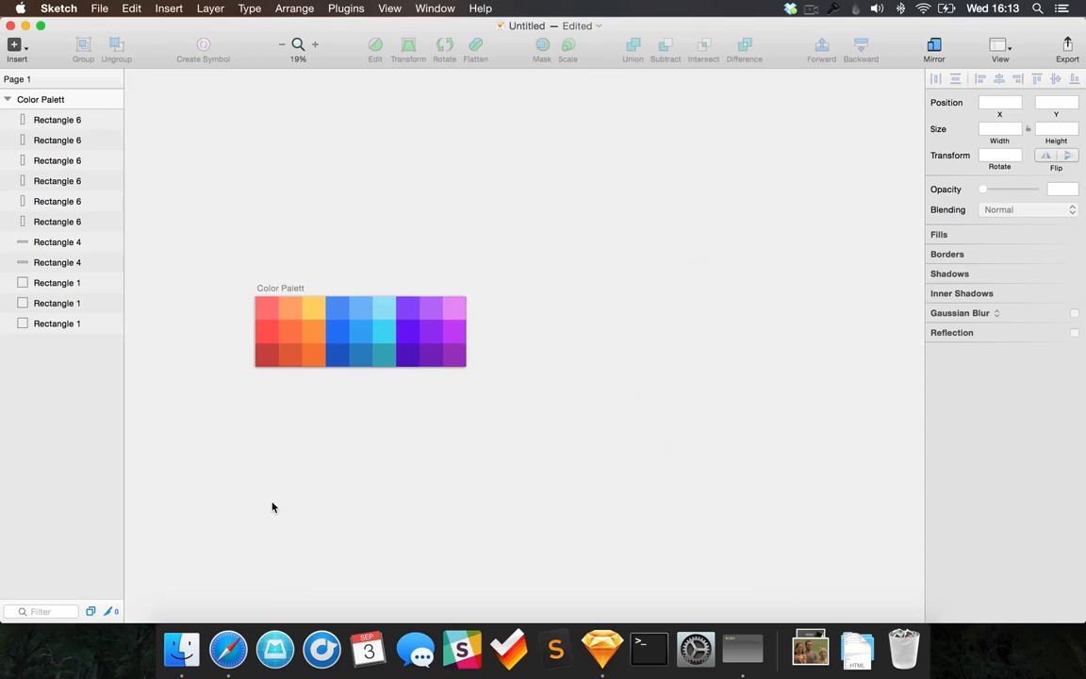
mouse_move(423, 411)
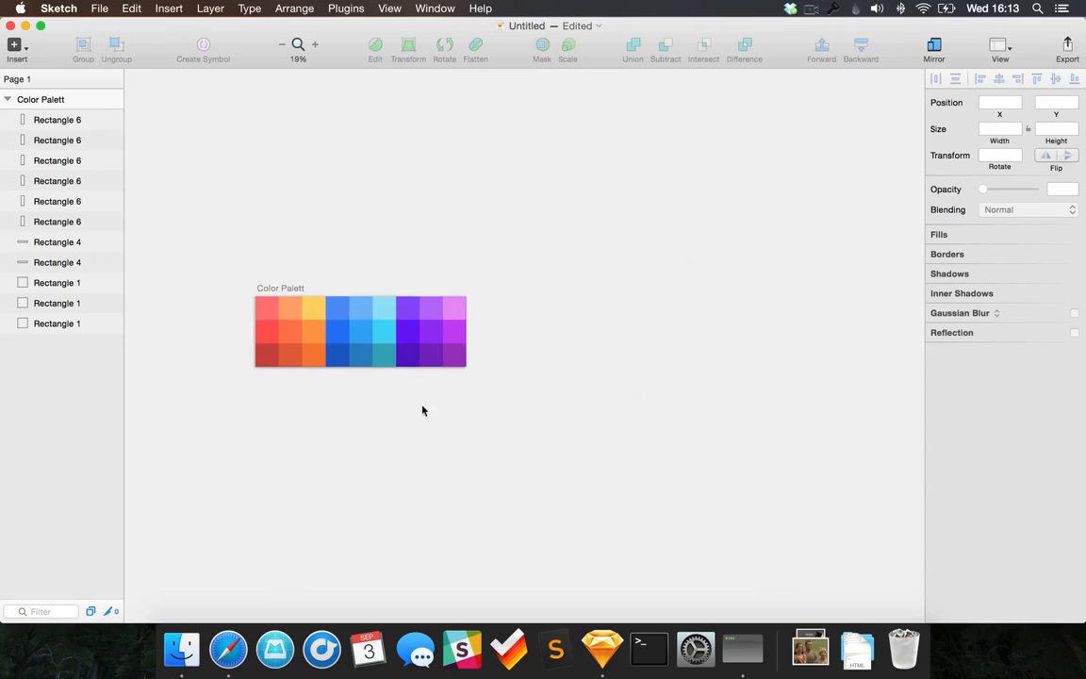
mouse_move(335, 467)
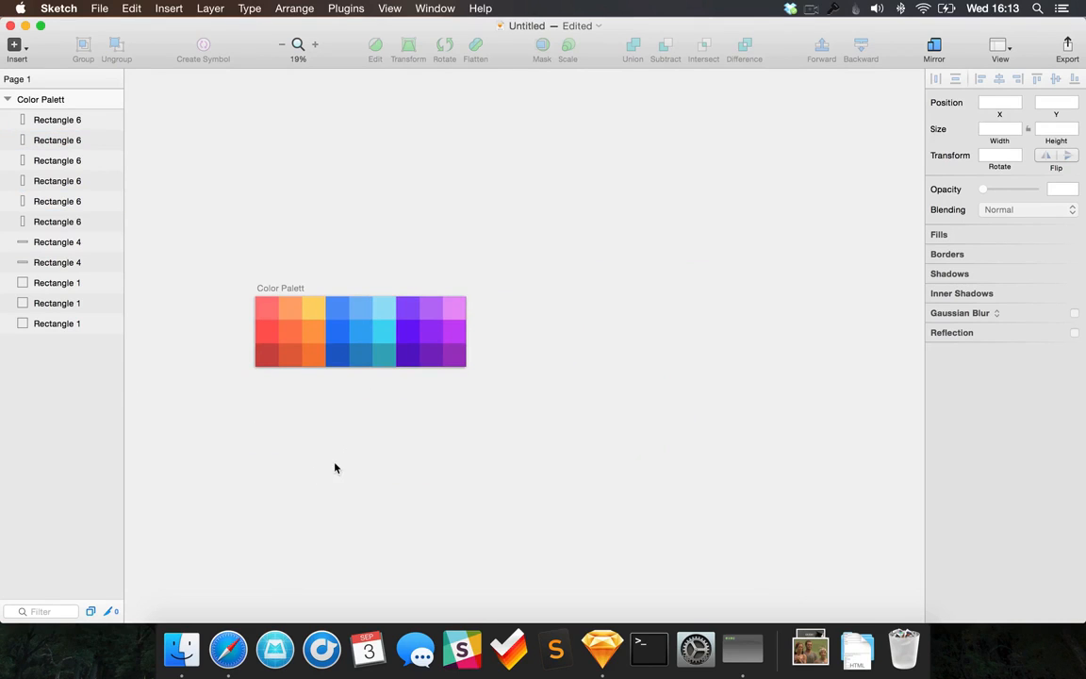
Add a Desktop preset artboard from Responsive Web Design beside the palette.
click(15, 47)
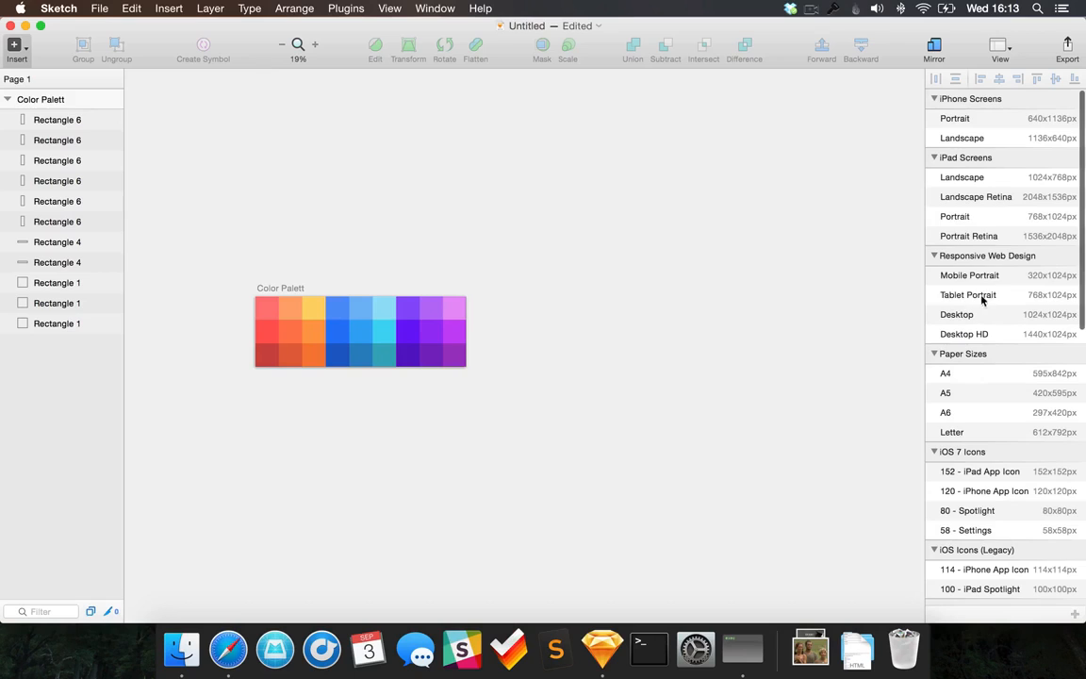
click(956, 313)
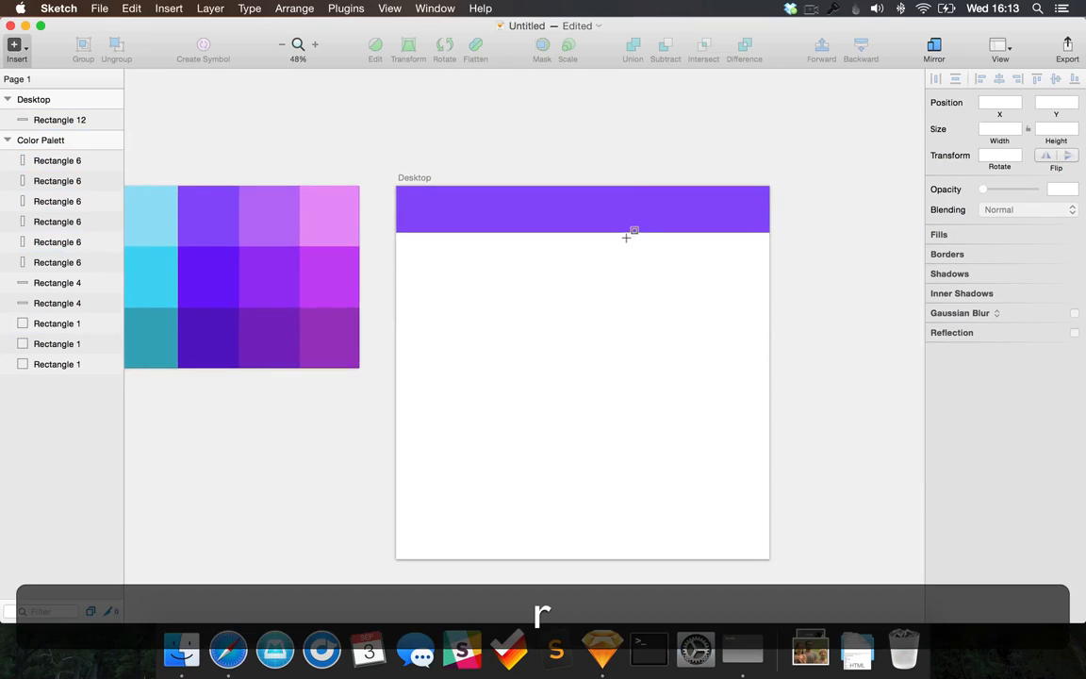
Draw a tall rectangle on the mockup's right side and fill it orange-red as a sidebar.
drag(626, 233, 769, 558)
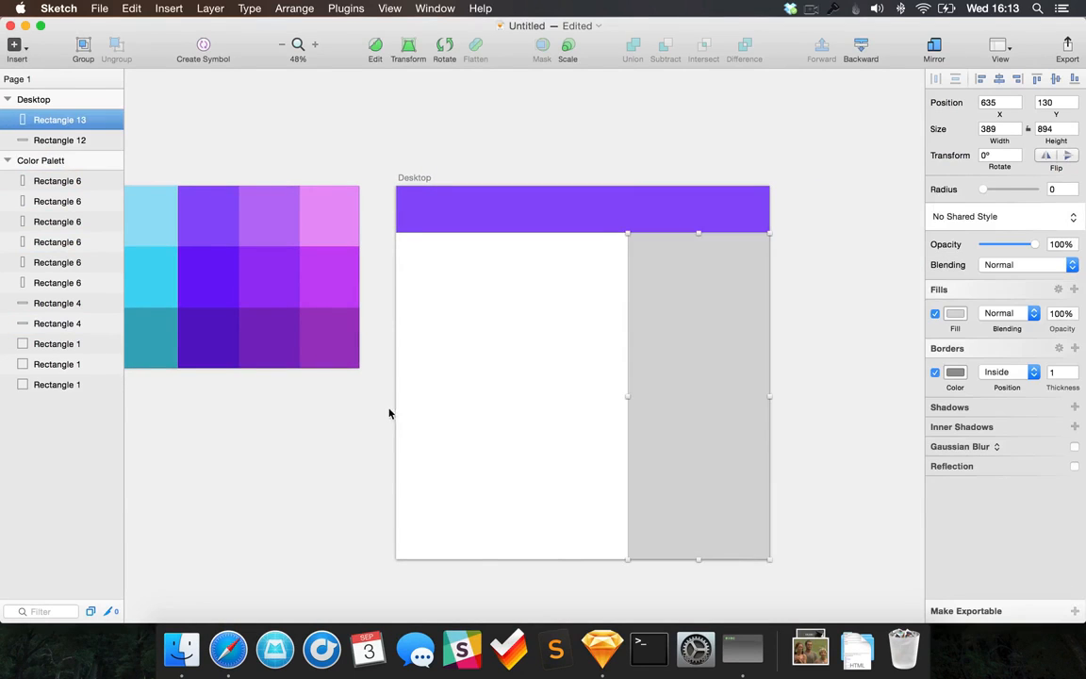
key(cmd+-)
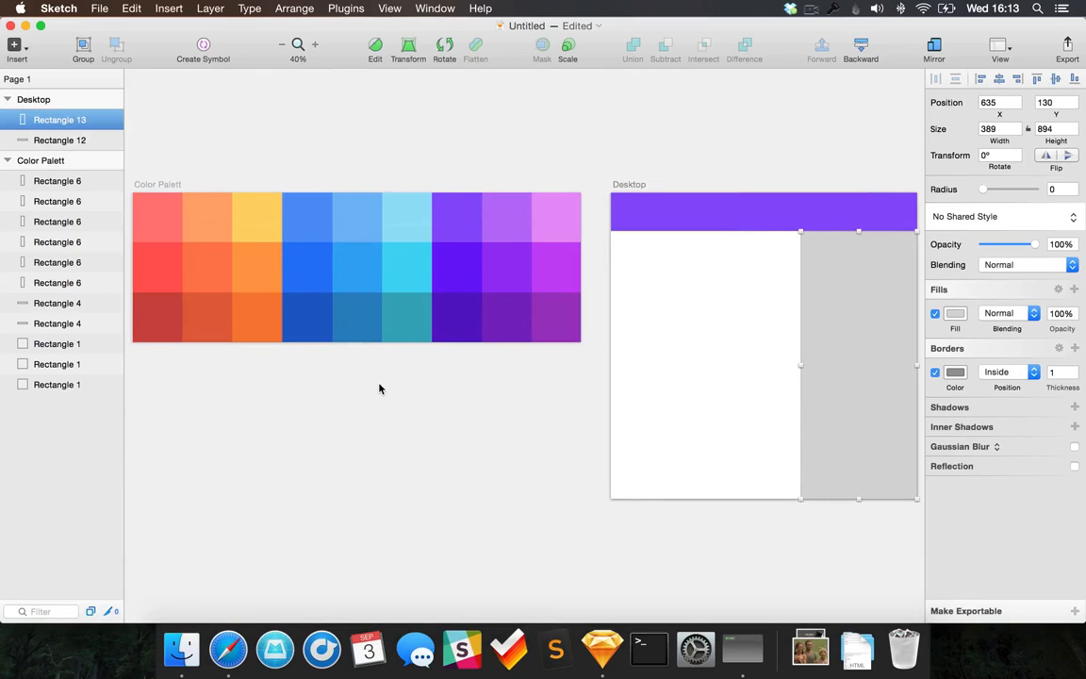
click(556, 267)
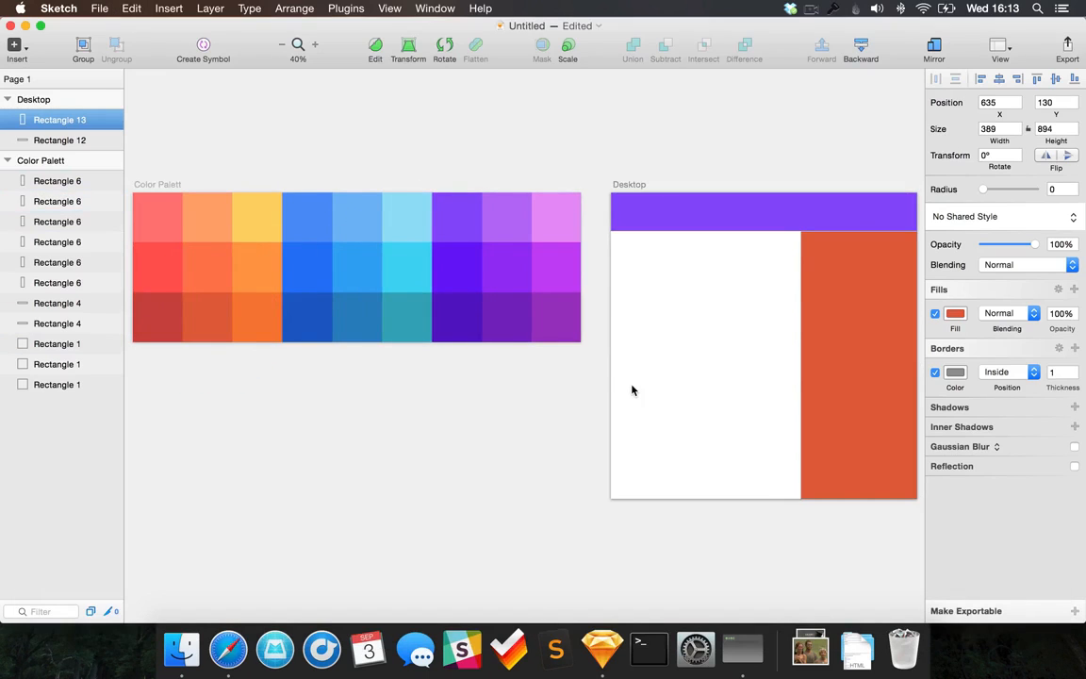
Draw a grey rectangle in the content area as a content block.
key(r)
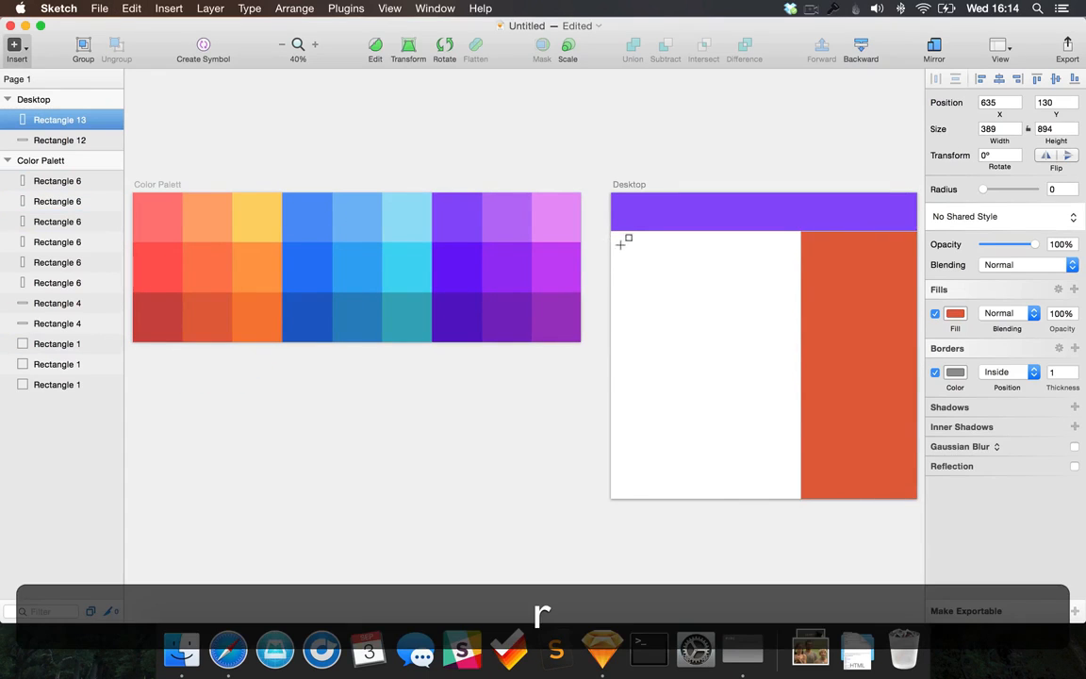
drag(620, 243, 781, 345)
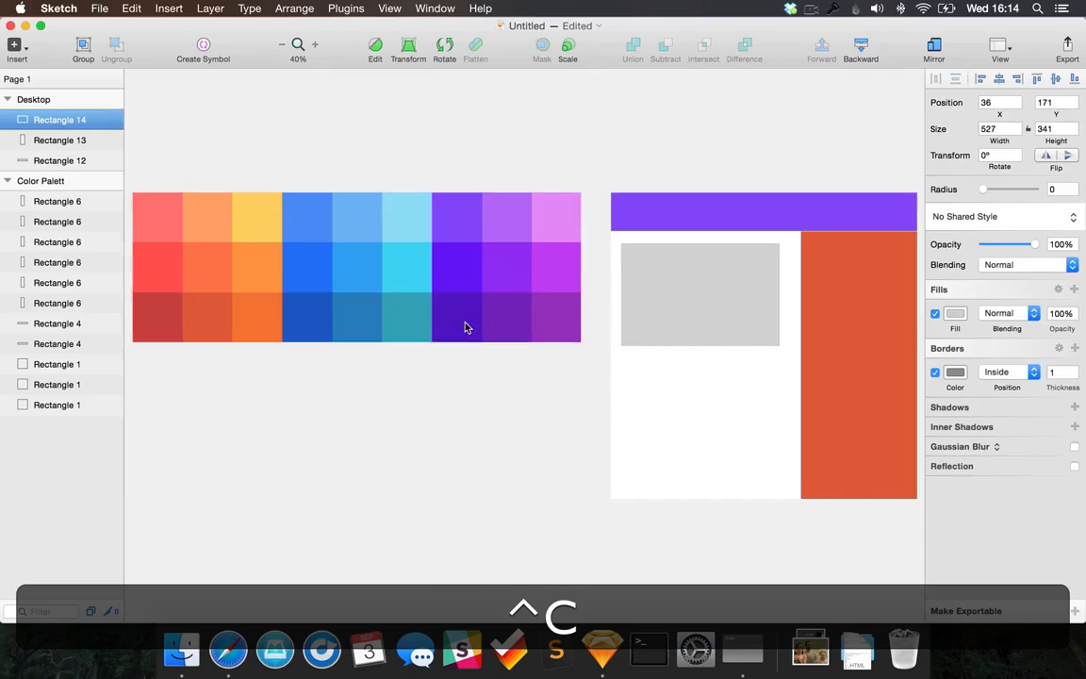